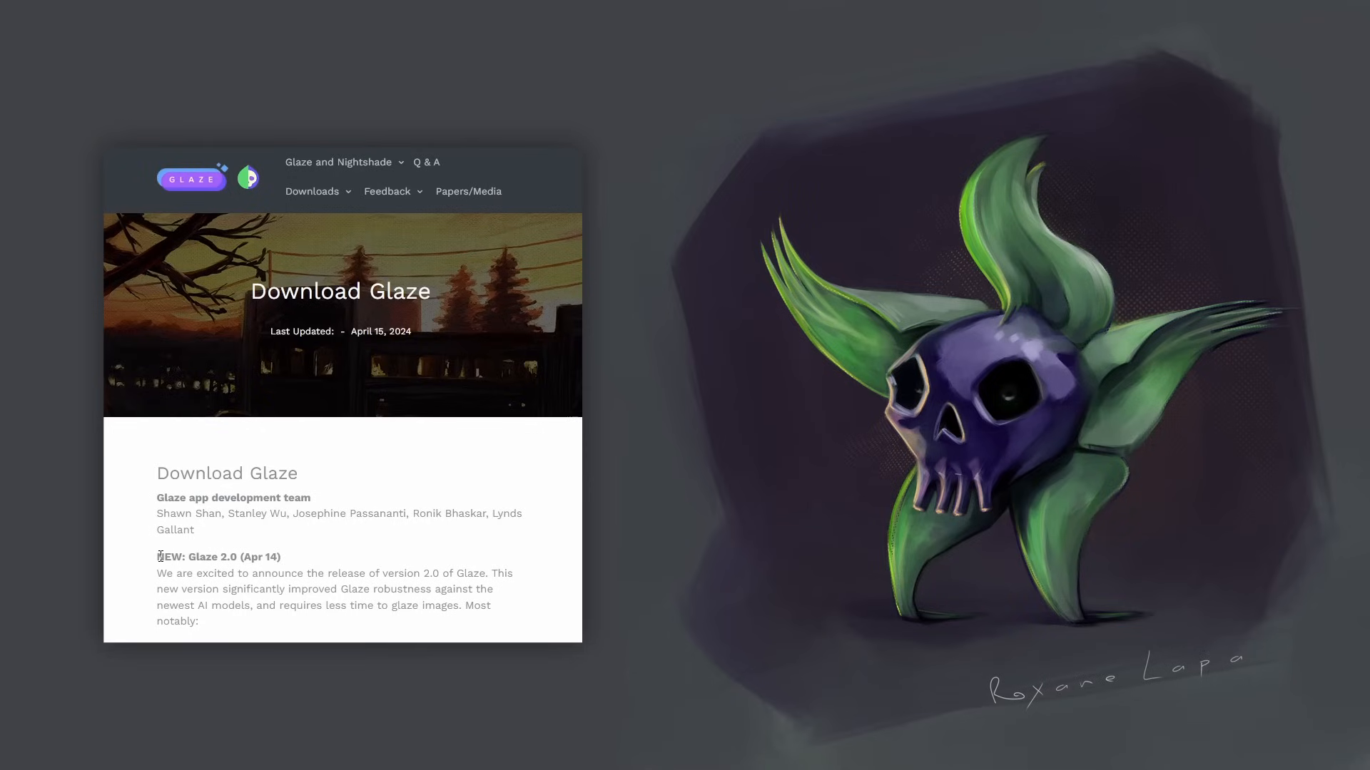
Step: Highlight the 'NEW: Glaze 2.0 (Apr 14)' heading and scroll down the download page
{"action": "left_click_drag", "start_coordinate": [157, 556], "coordinate": [281, 556]}
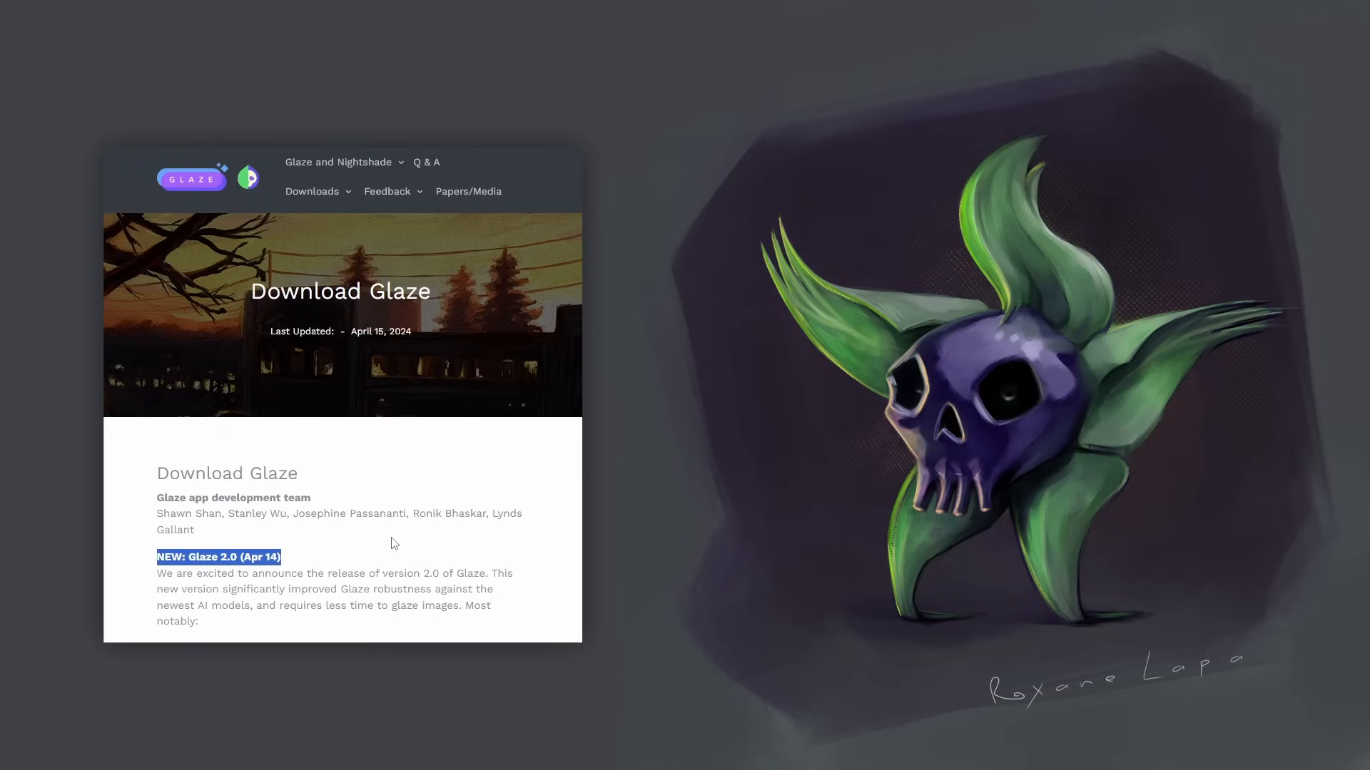
{"action": "scroll", "scroll_direction": "down", "scroll_amount": 3}
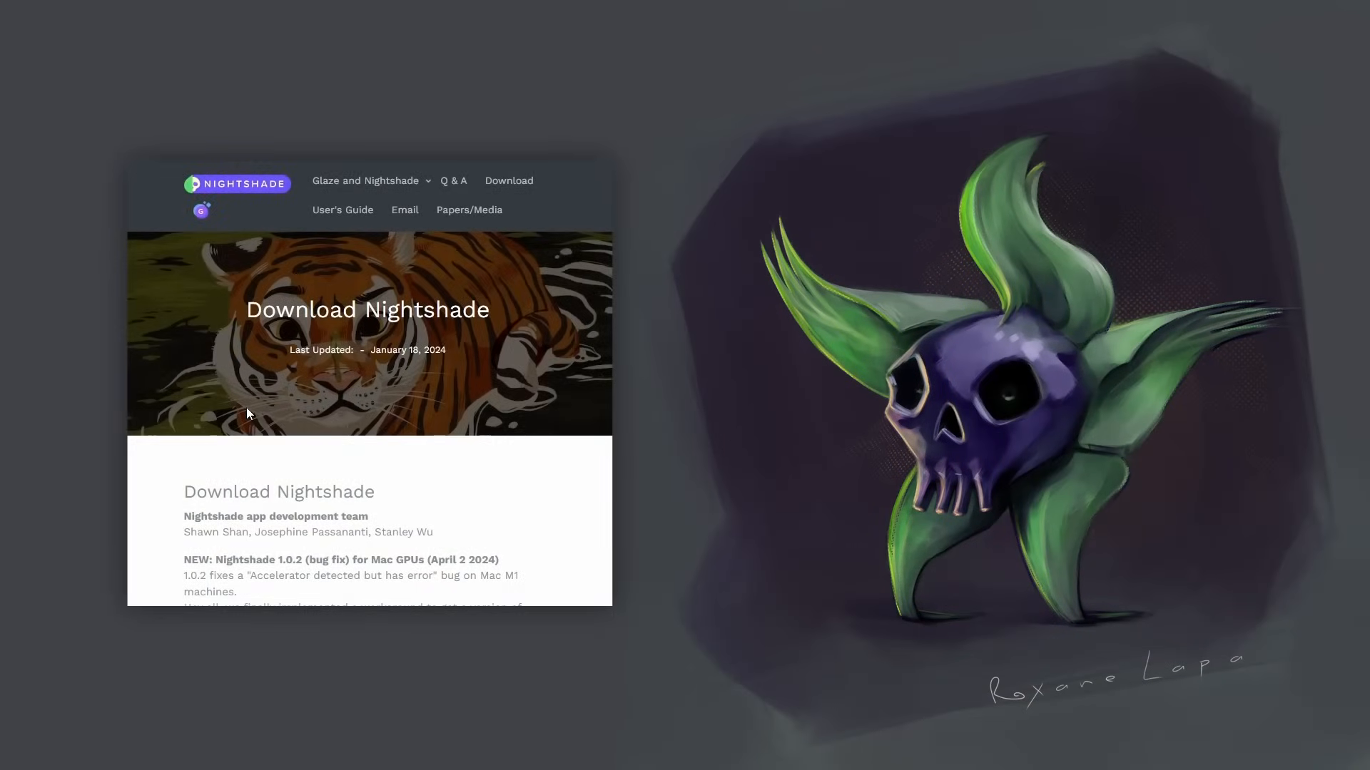
Step: Scroll down the Download Nightshade page through its latest release notes
{"action": "scroll", "scroll_direction": "down", "scroll_amount": 3}
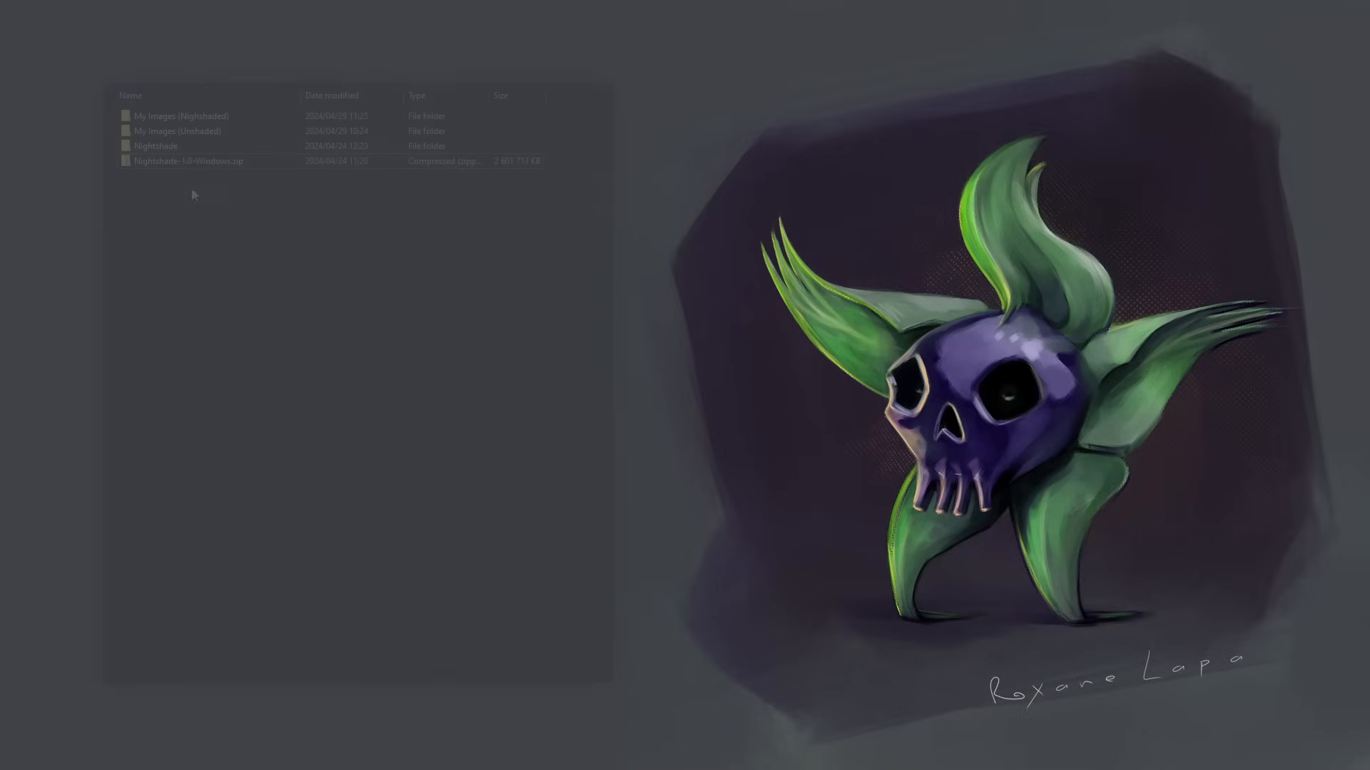
Step: Select the Nightshade-1.0-Windows zip, then the extracted Nightshade folder beside it
{"action": "left_click", "coordinate": [188, 161]}
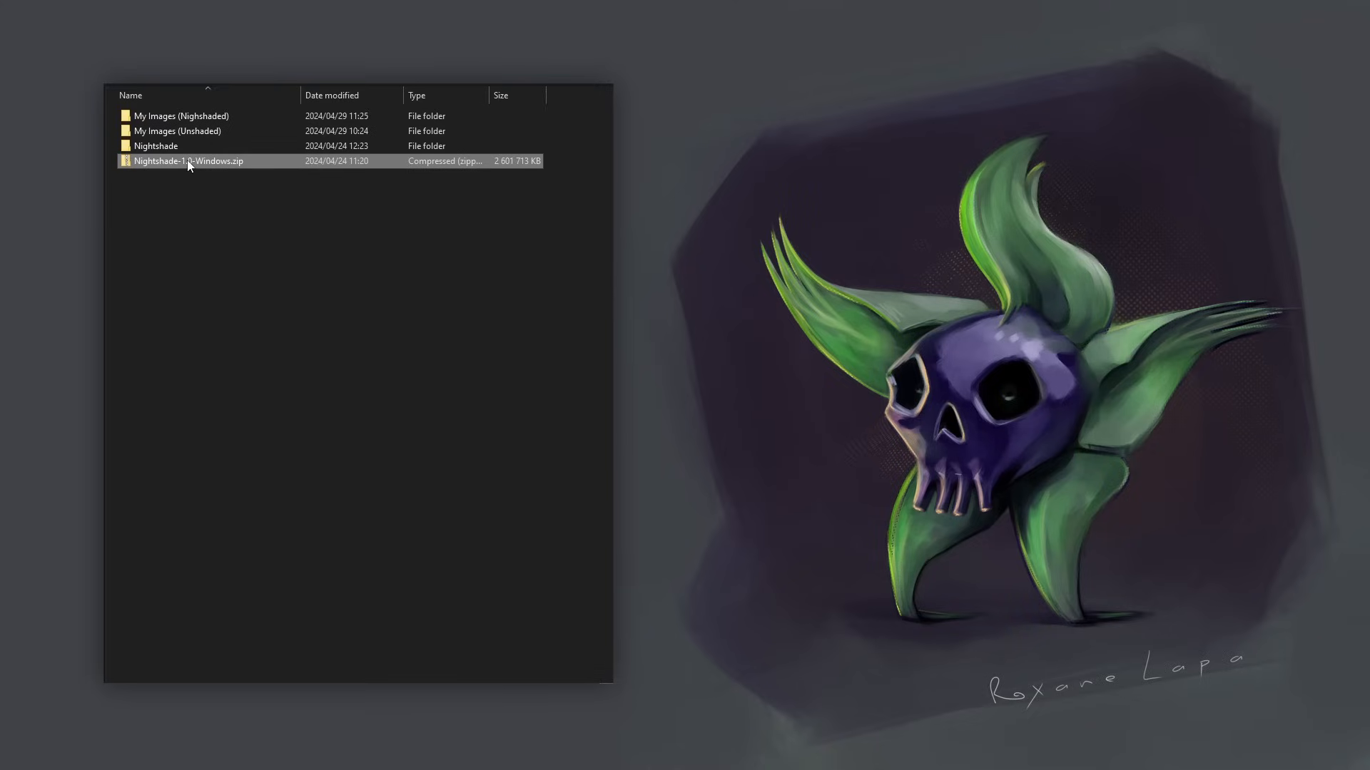
{"action": "left_click", "coordinate": [156, 145]}
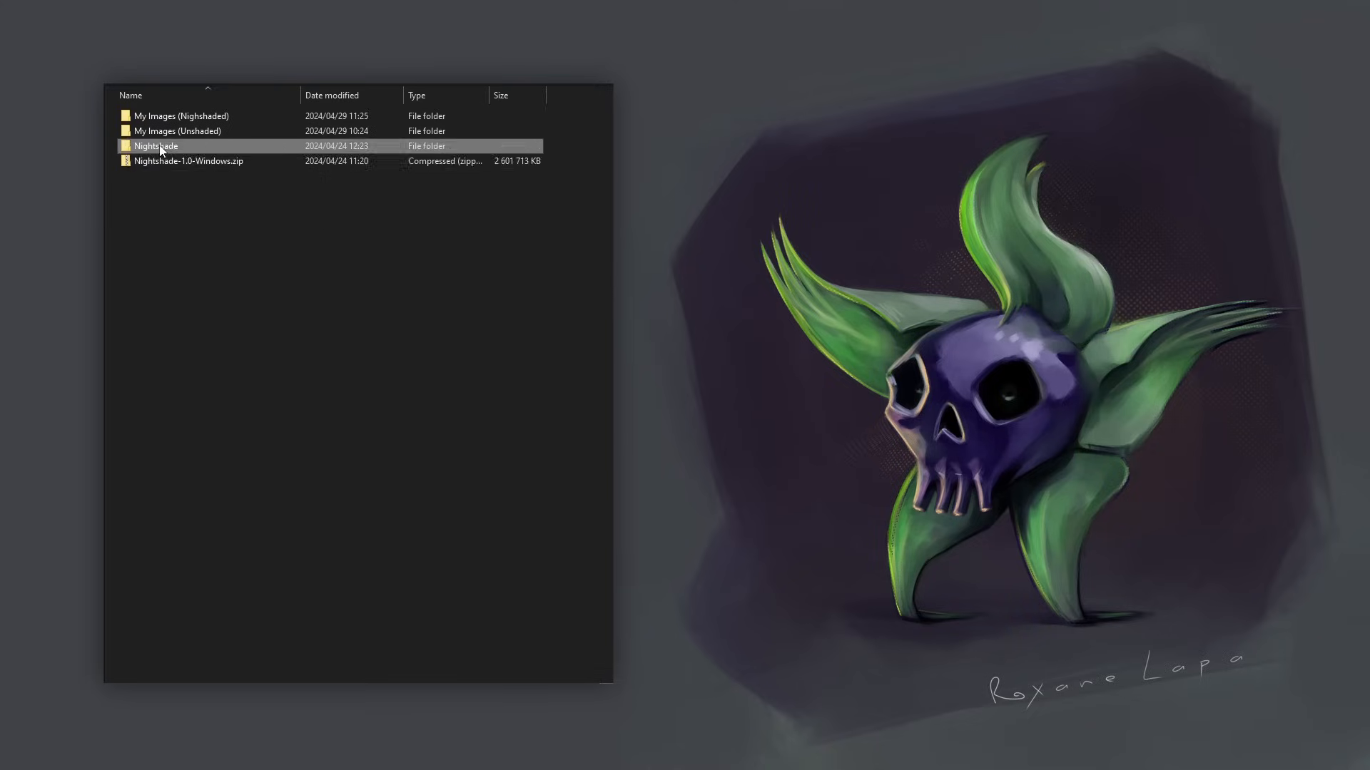
Step: Enter the extracted Nightshade folder and bring up the context menu on Nightshade.exe
{"action": "double_click", "coordinate": [155, 146]}
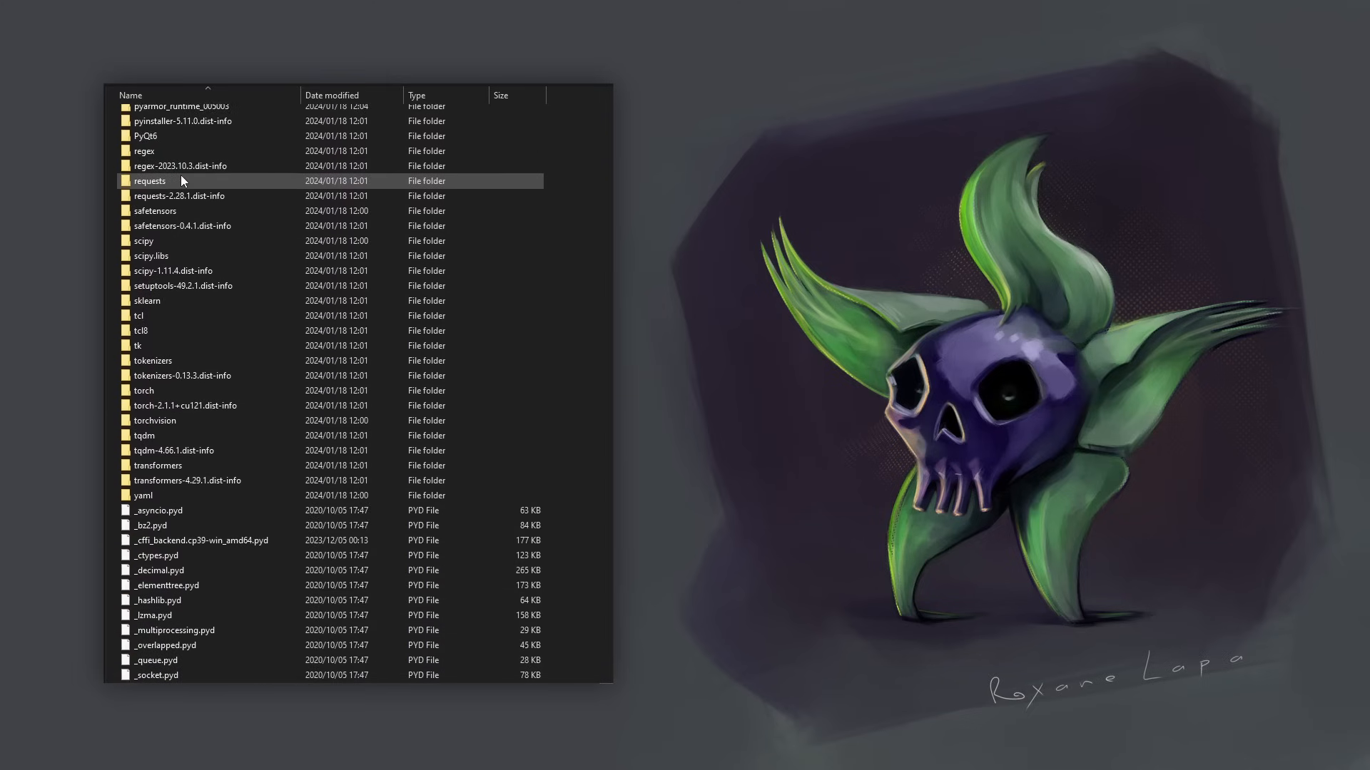
{"action": "scroll", "scroll_direction": "down", "scroll_amount": 3}
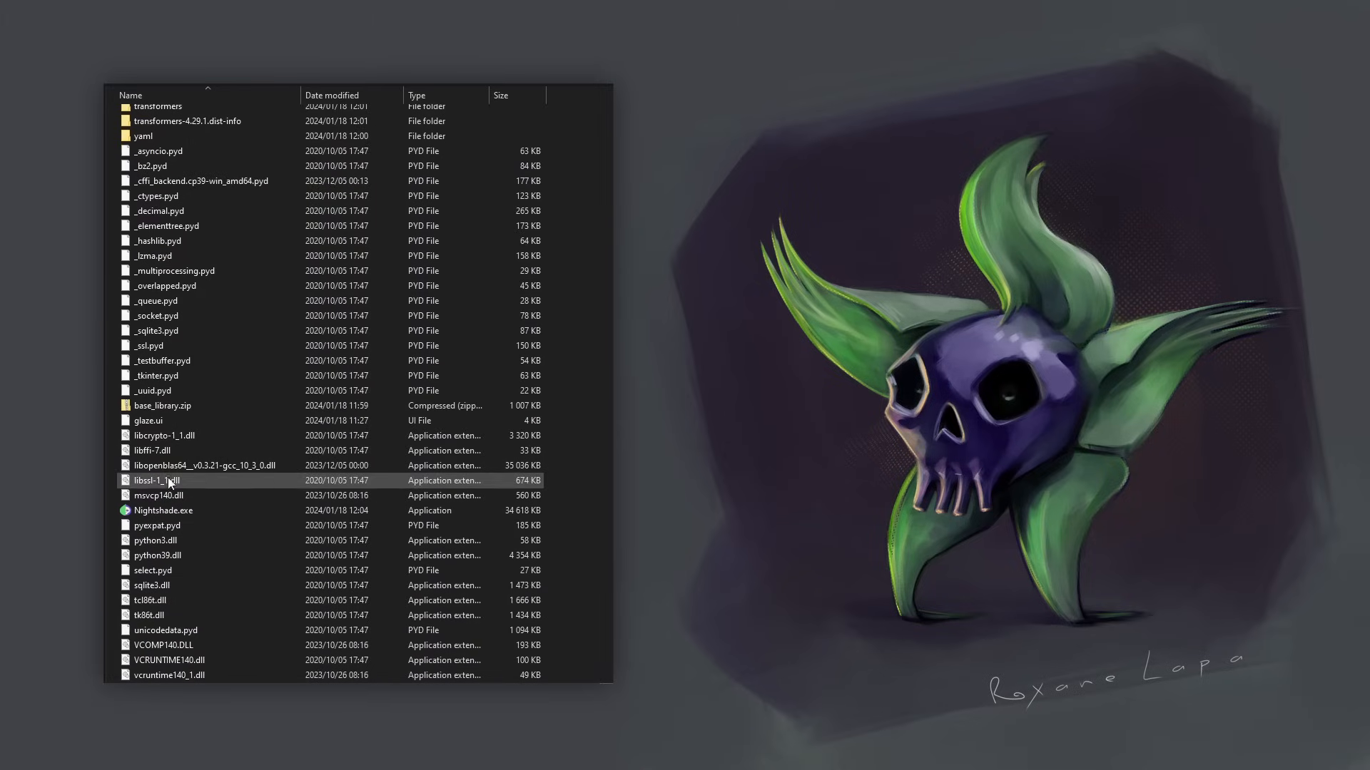
{"action": "mouse_move", "coordinate": [163, 511]}
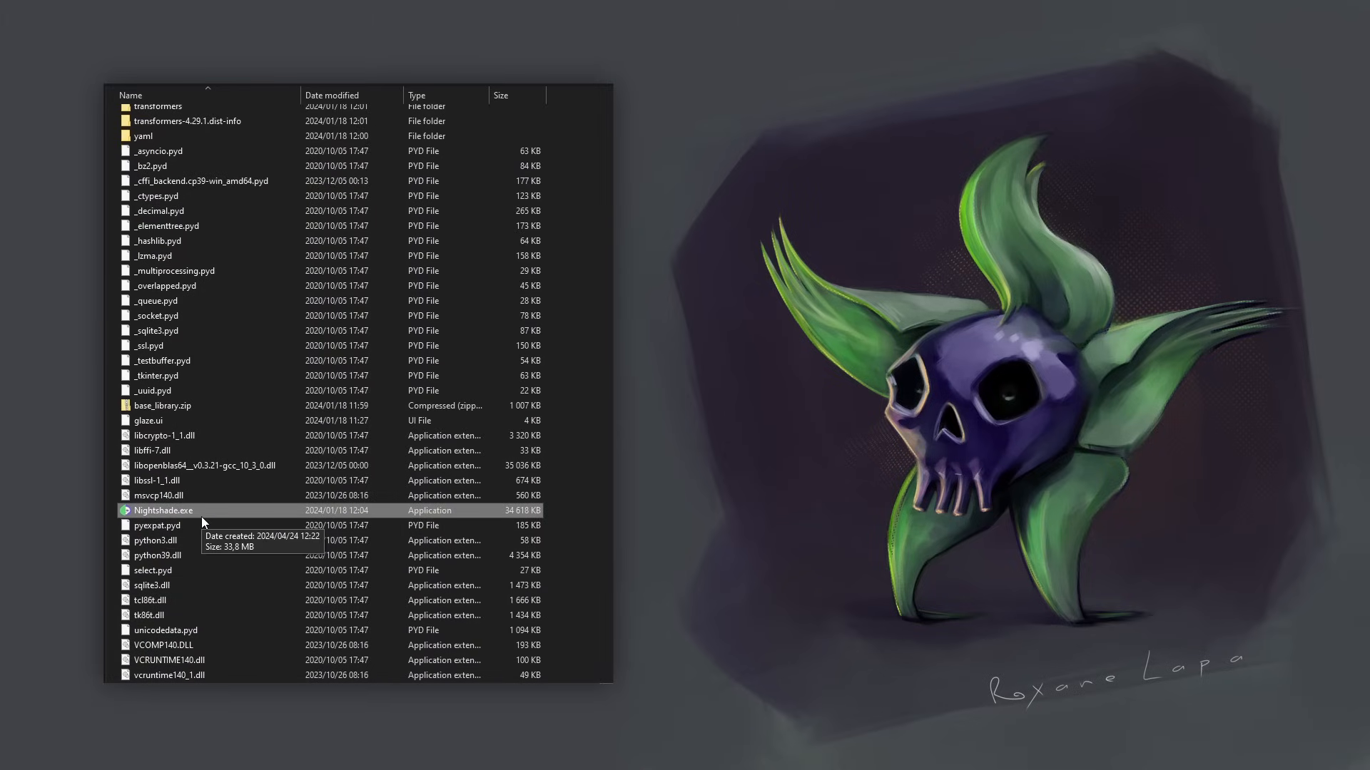
{"action": "mouse_move", "coordinate": [172, 519]}
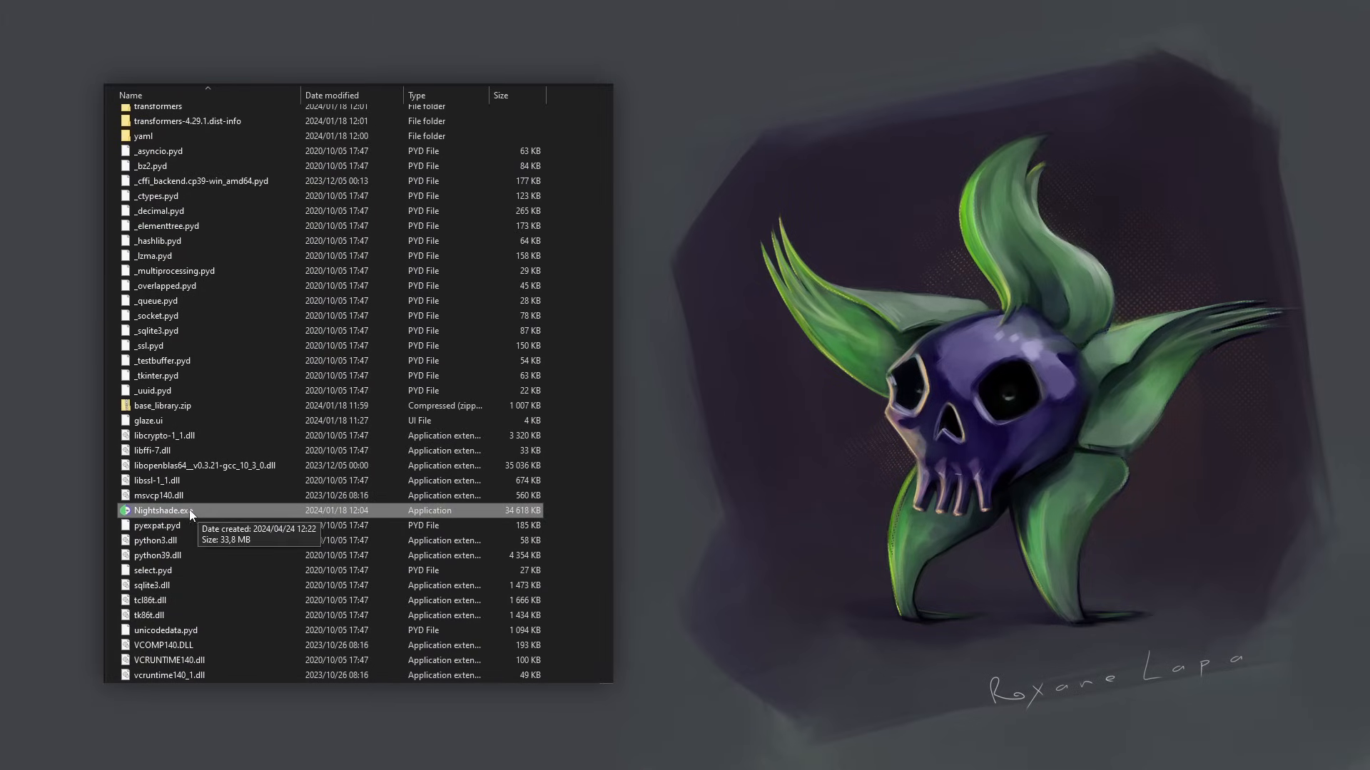
{"action": "mouse_move", "coordinate": [130, 519]}
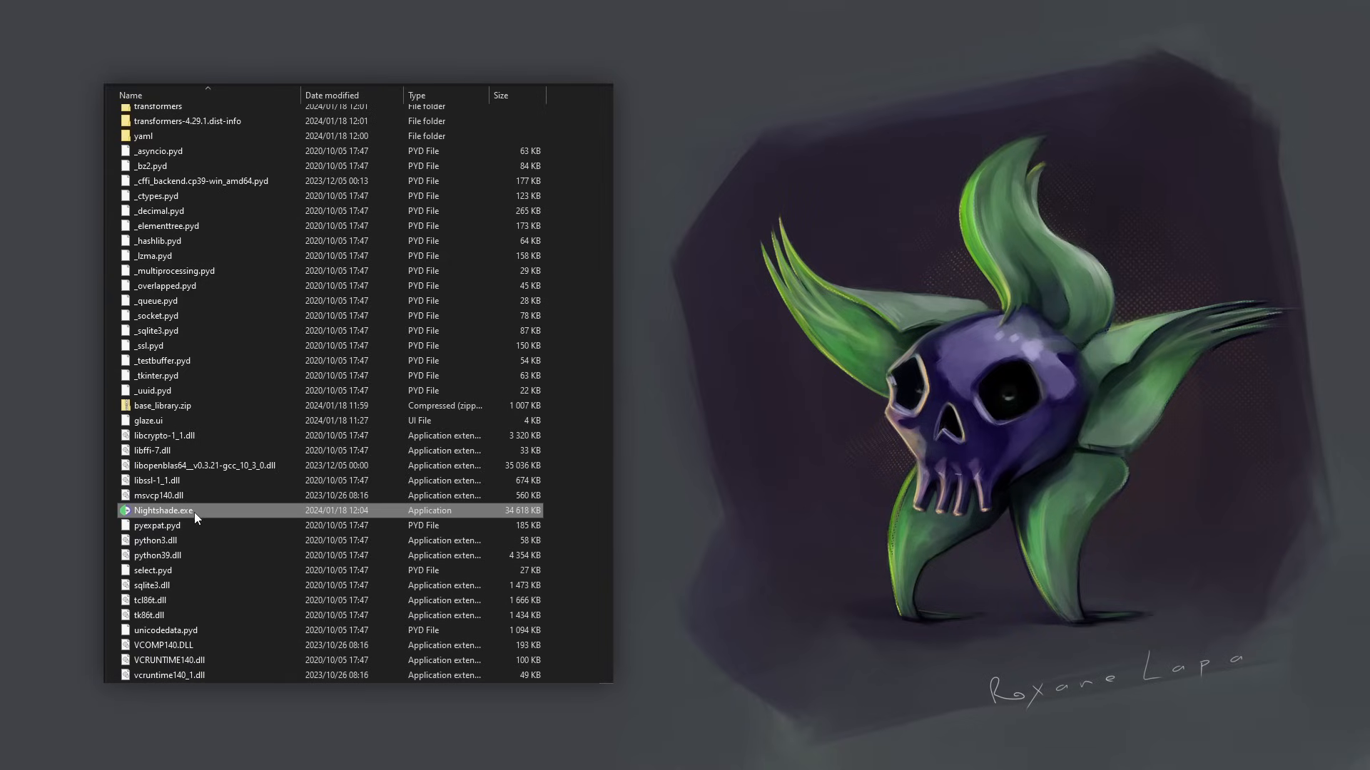
{"action": "mouse_move", "coordinate": [174, 525]}
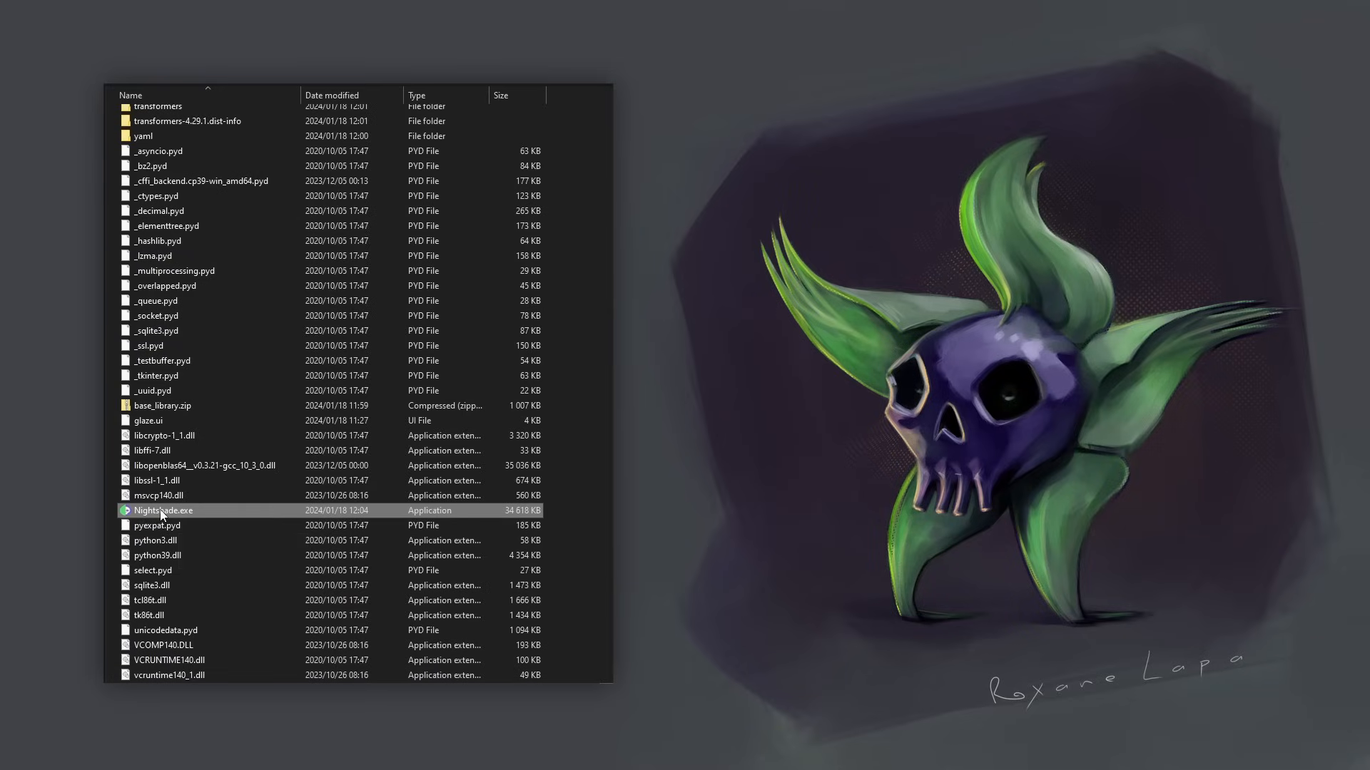
{"action": "right_click", "coordinate": [163, 511]}
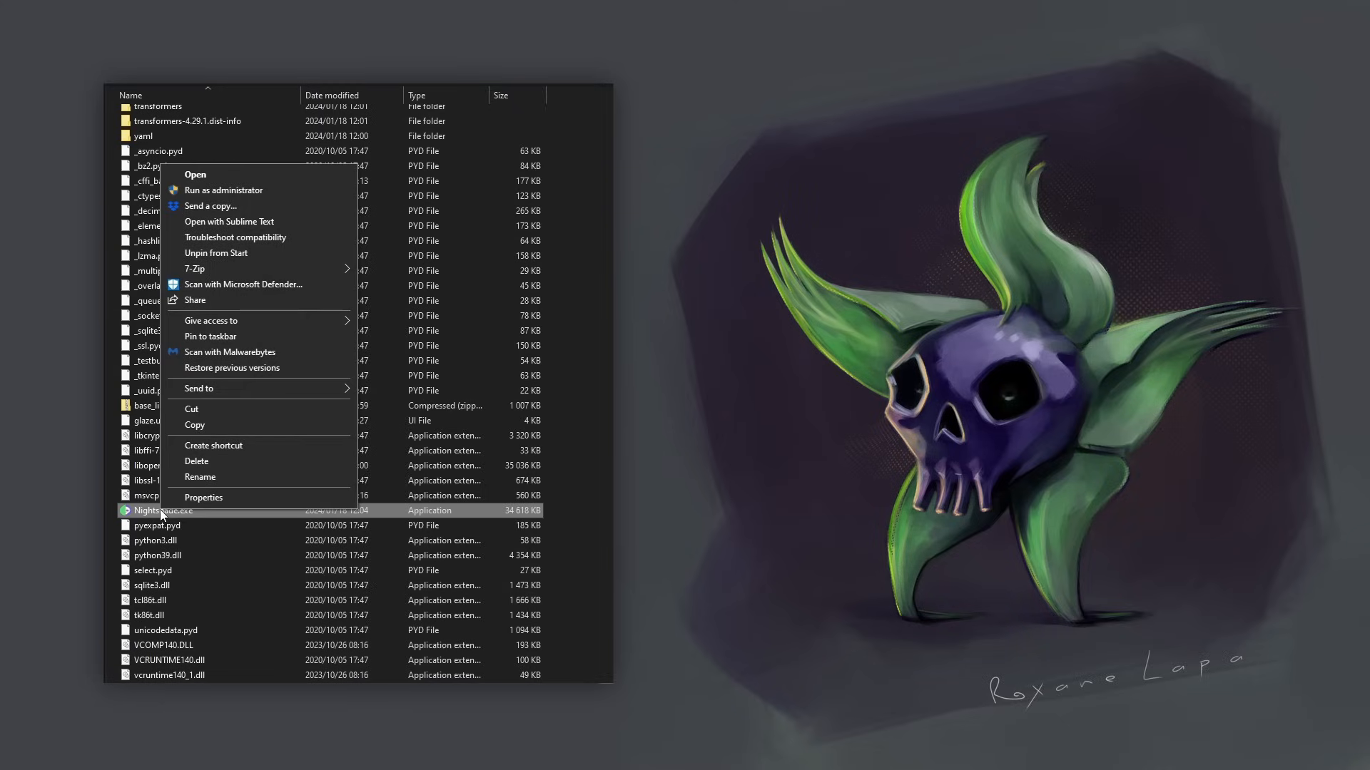
{"action": "mouse_move", "coordinate": [254, 268]}
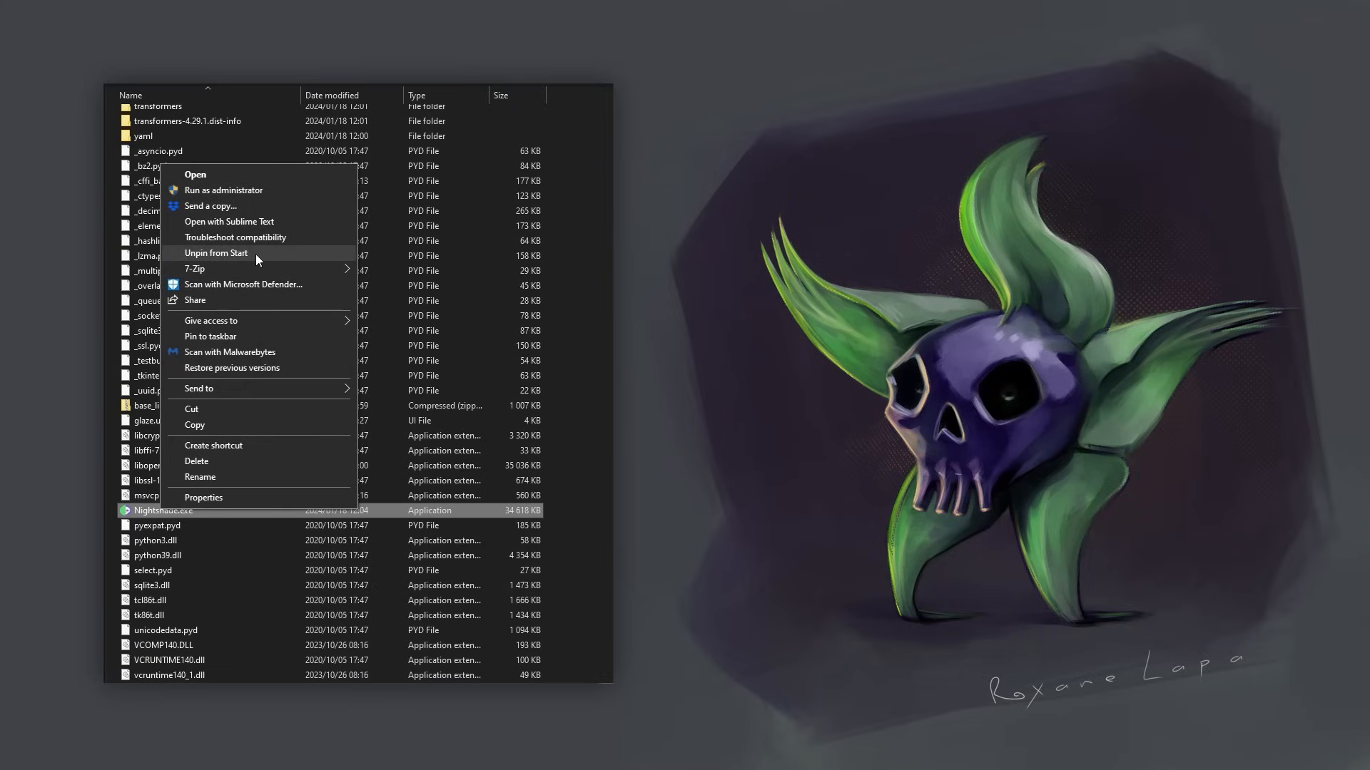
{"action": "mouse_move", "coordinate": [244, 263]}
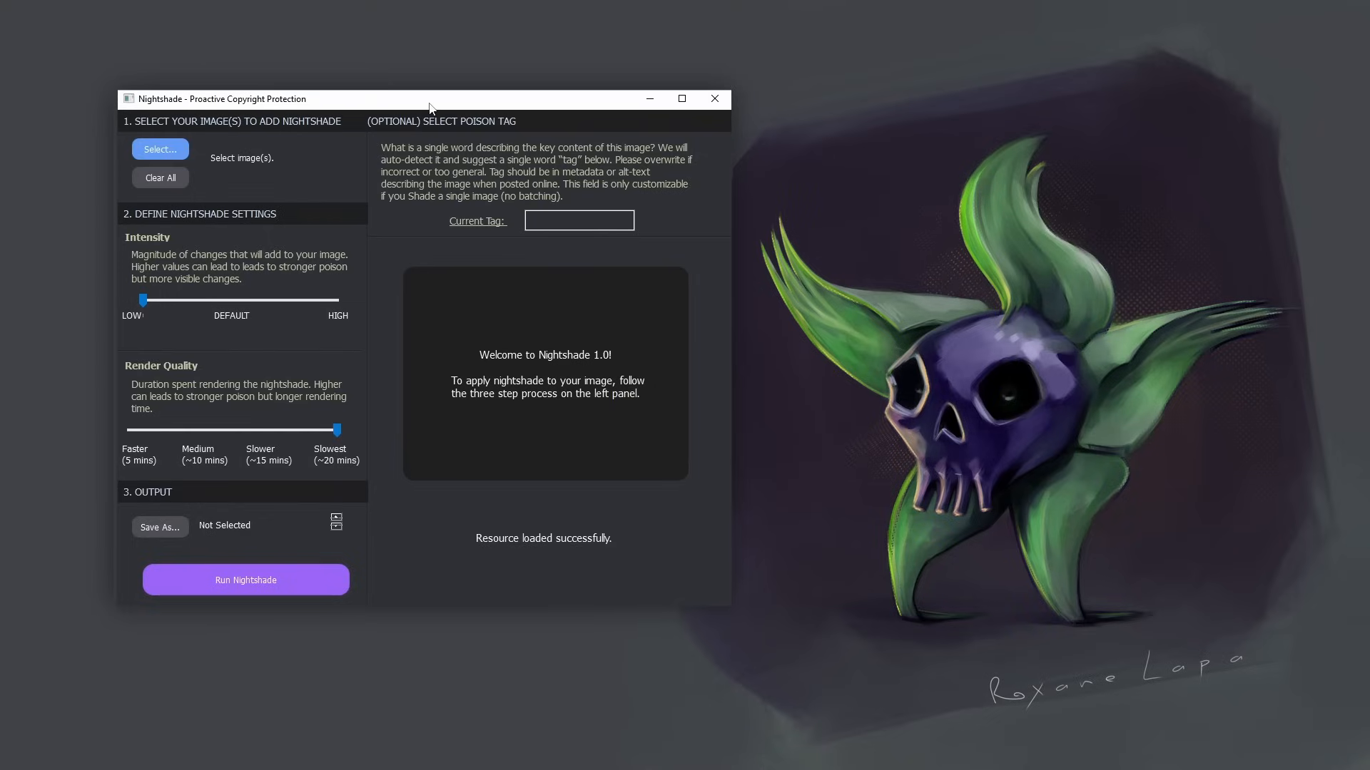
{"action": "mouse_move", "coordinate": [419, 555]}
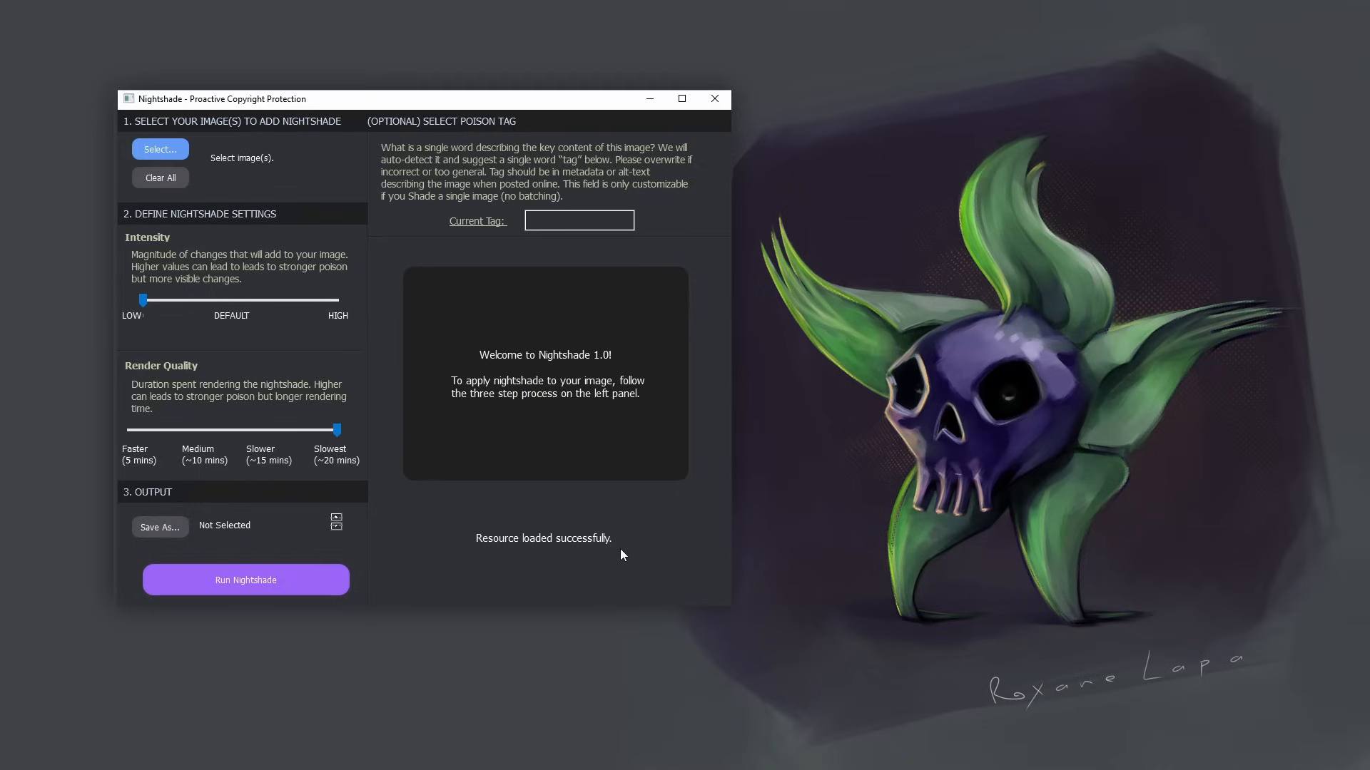
{"action": "mouse_move", "coordinate": [314, 170]}
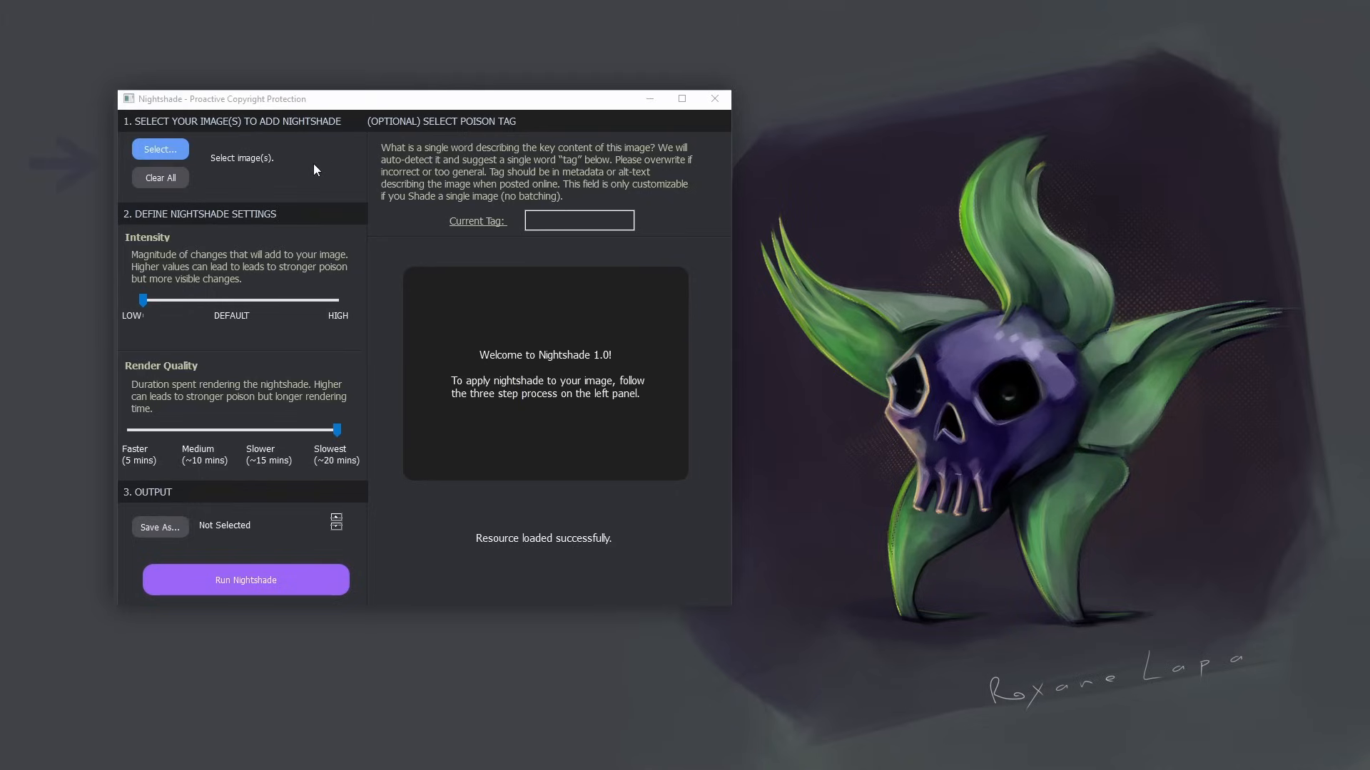
{"action": "mouse_move", "coordinate": [160, 148]}
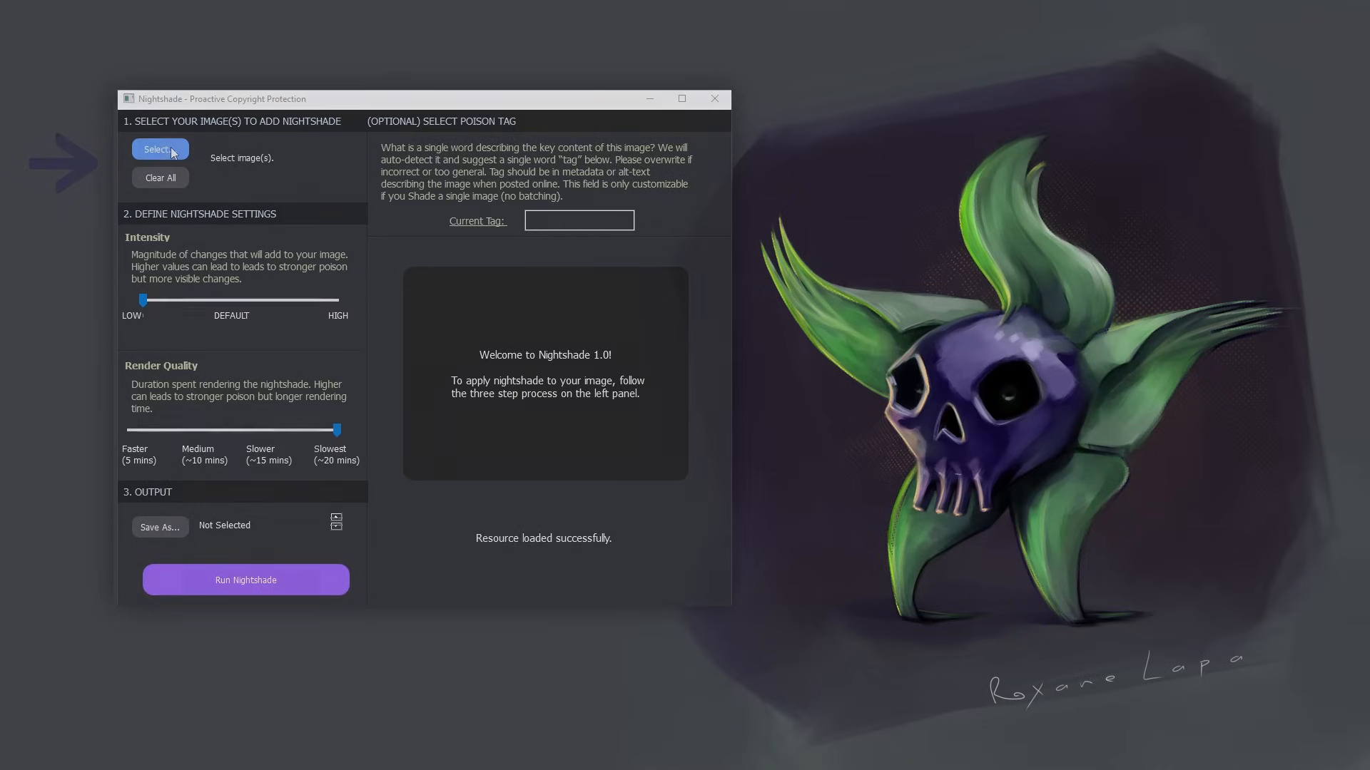
{"action": "left_click", "coordinate": [713, 98]}
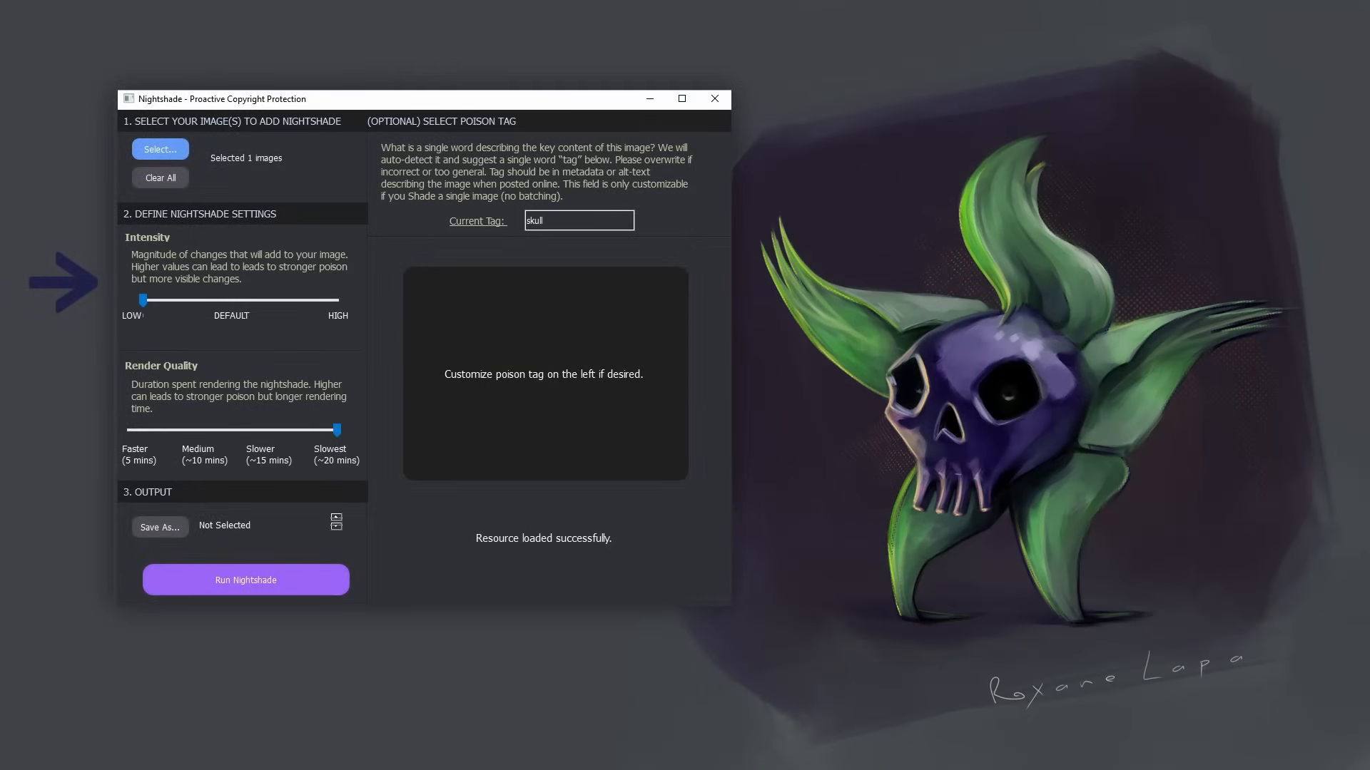
{"action": "mouse_move", "coordinate": [142, 316]}
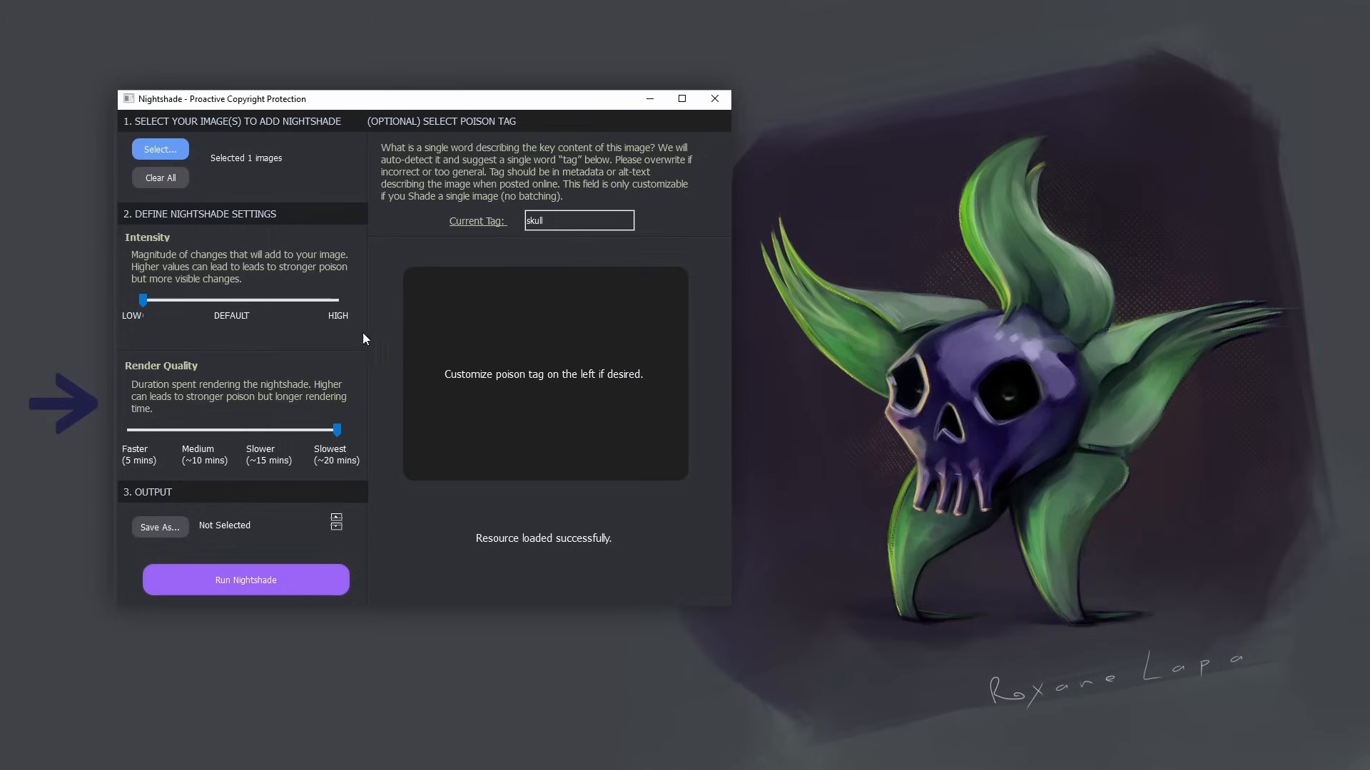
{"action": "mouse_move", "coordinate": [301, 414]}
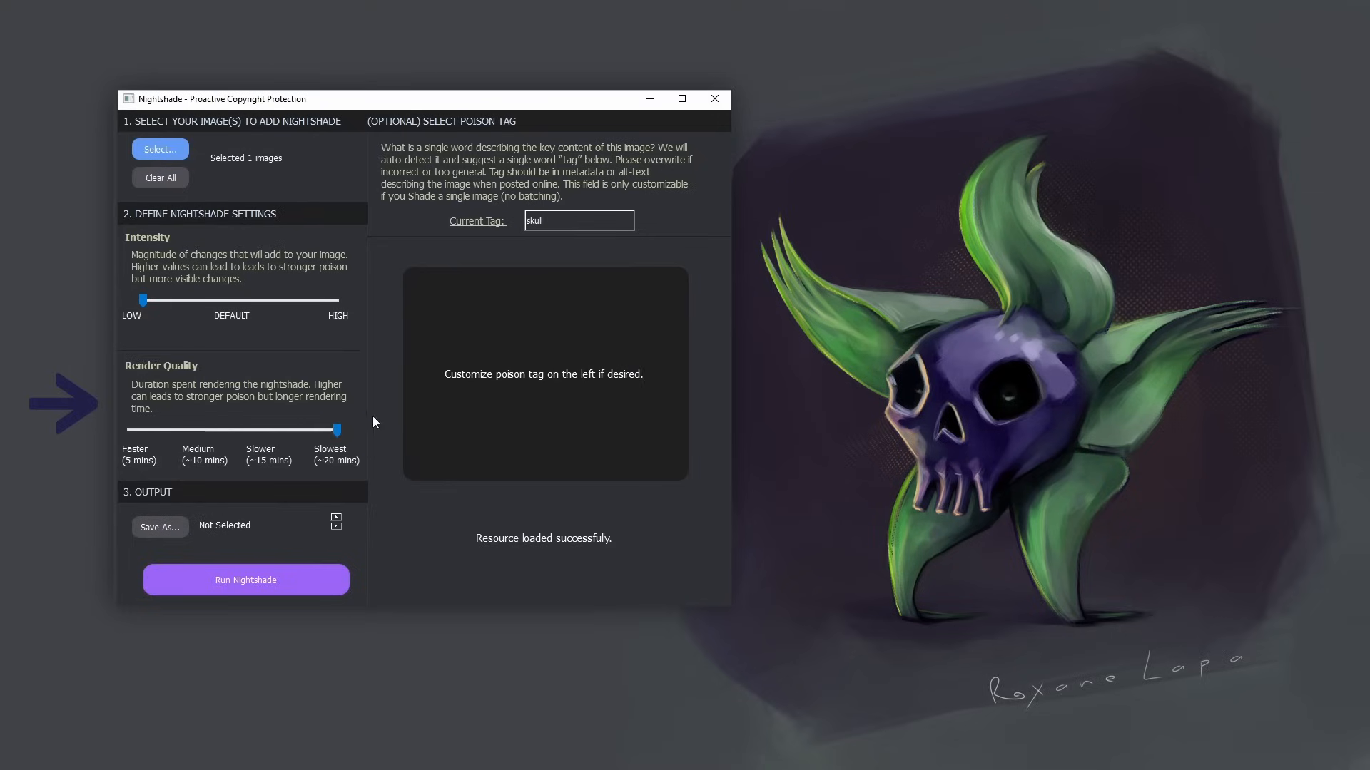
{"action": "mouse_move", "coordinate": [263, 396]}
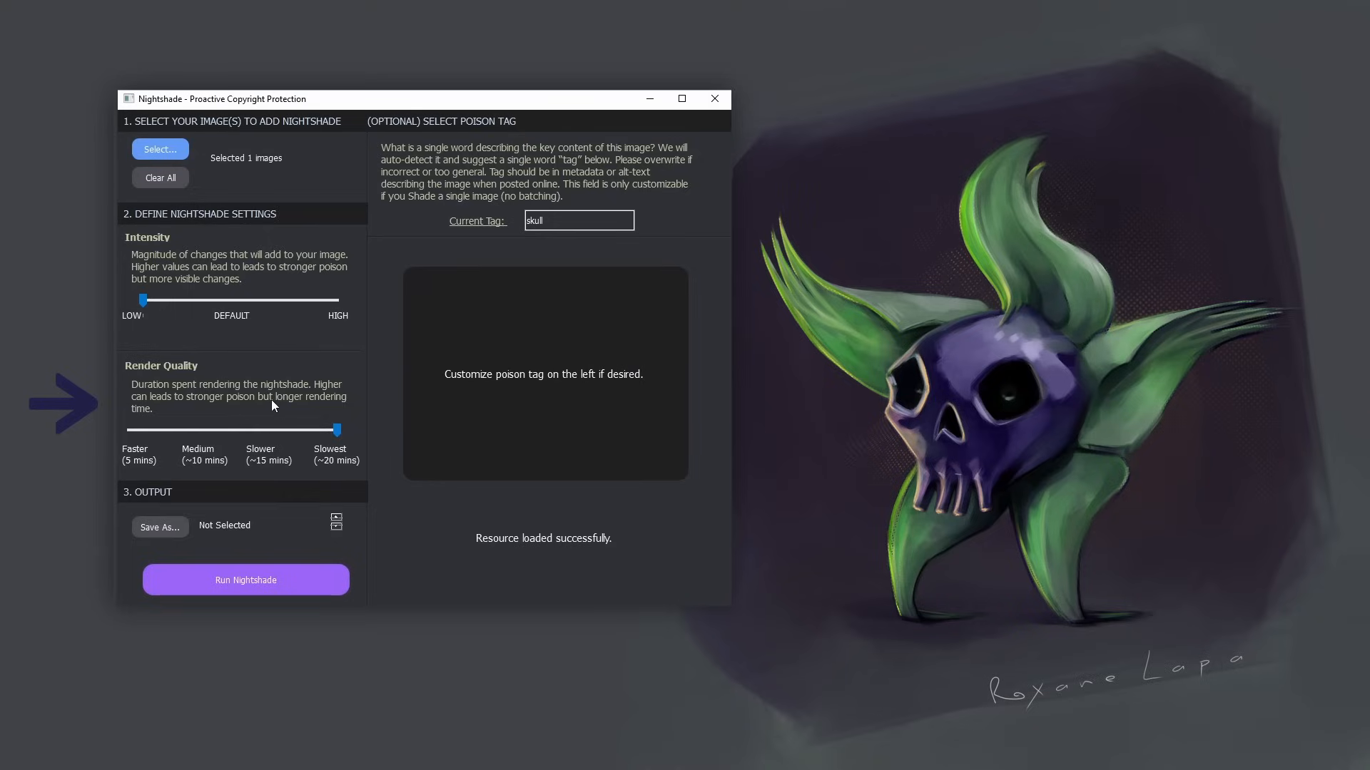
{"action": "mouse_move", "coordinate": [341, 465]}
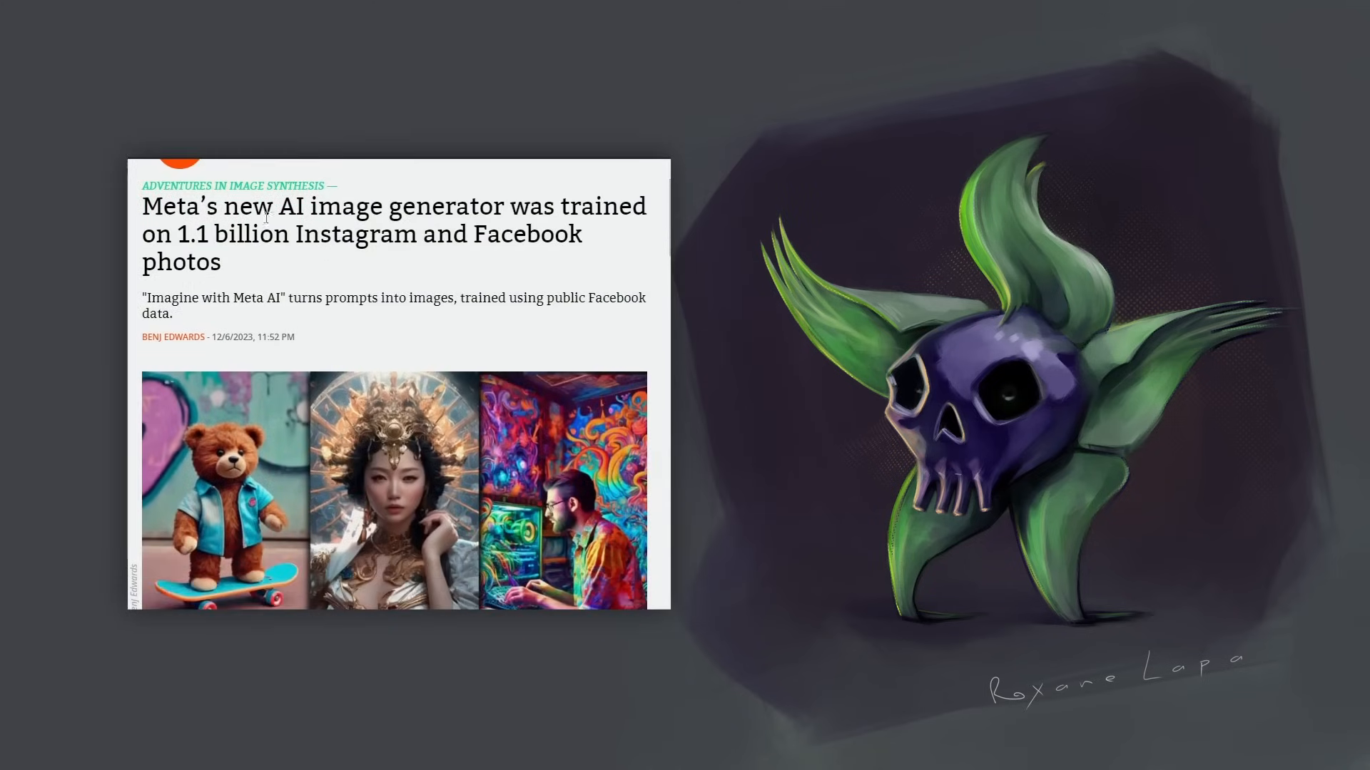
Step: Highlight The Byte headline about AI companies running out of training data
{"action": "left_click_drag", "start_coordinate": [142, 206], "coordinate": [221, 261]}
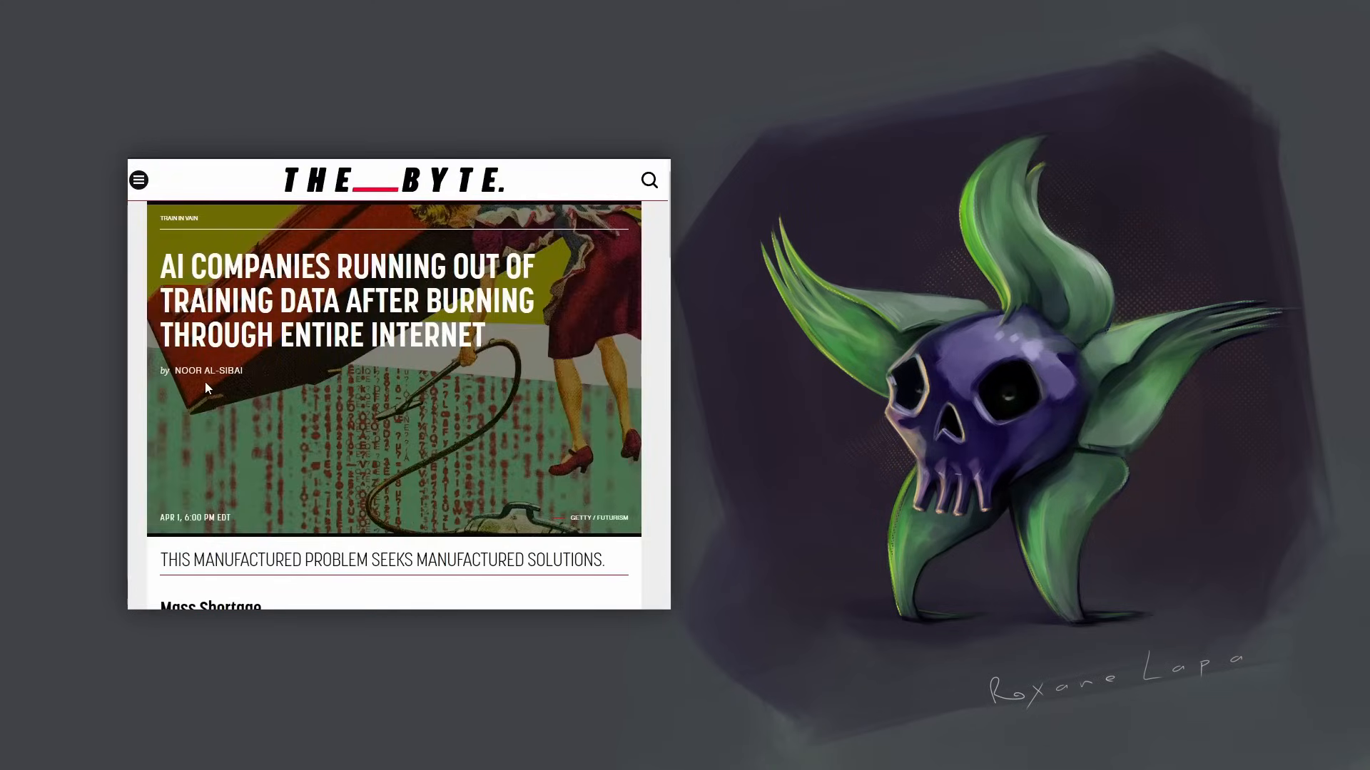
{"action": "left_click_drag", "start_coordinate": [161, 267], "coordinate": [358, 266]}
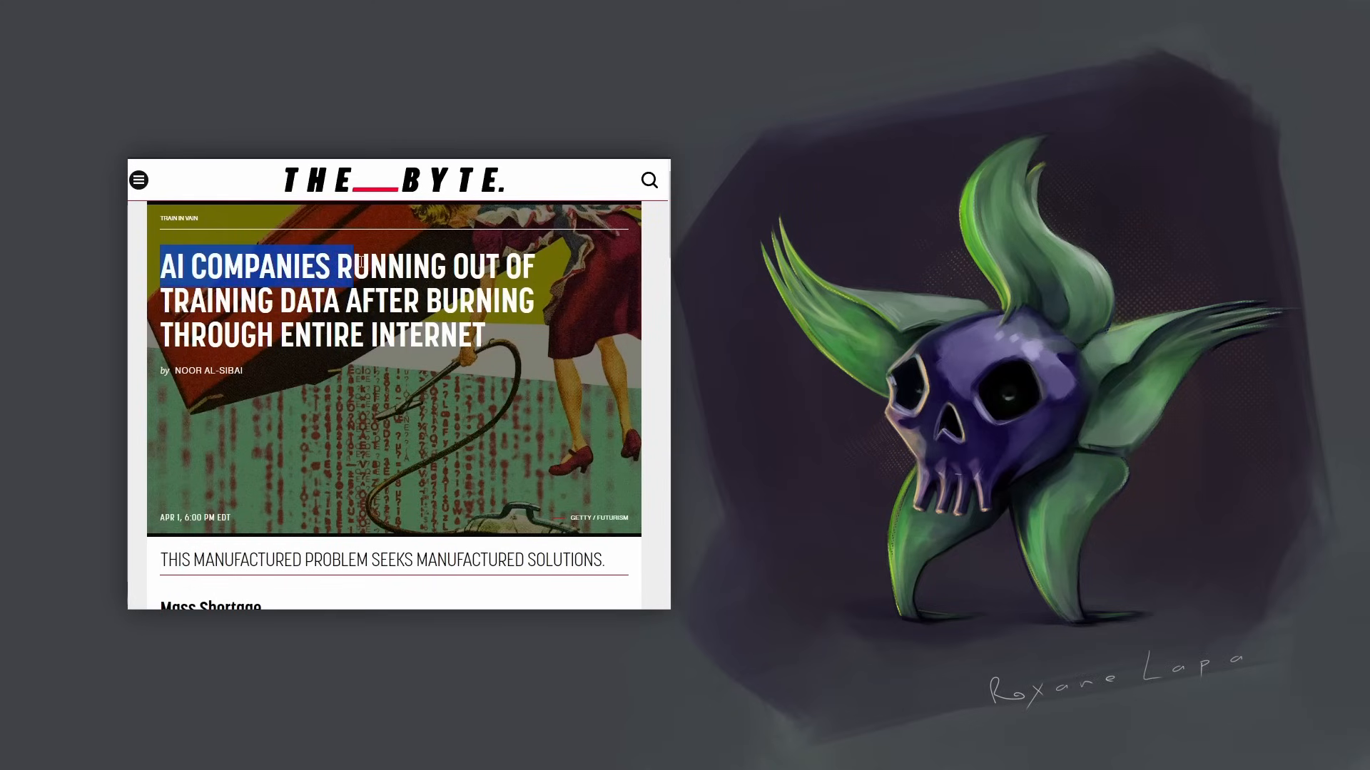
{"action": "left_click_drag", "start_coordinate": [349, 266], "coordinate": [489, 350]}
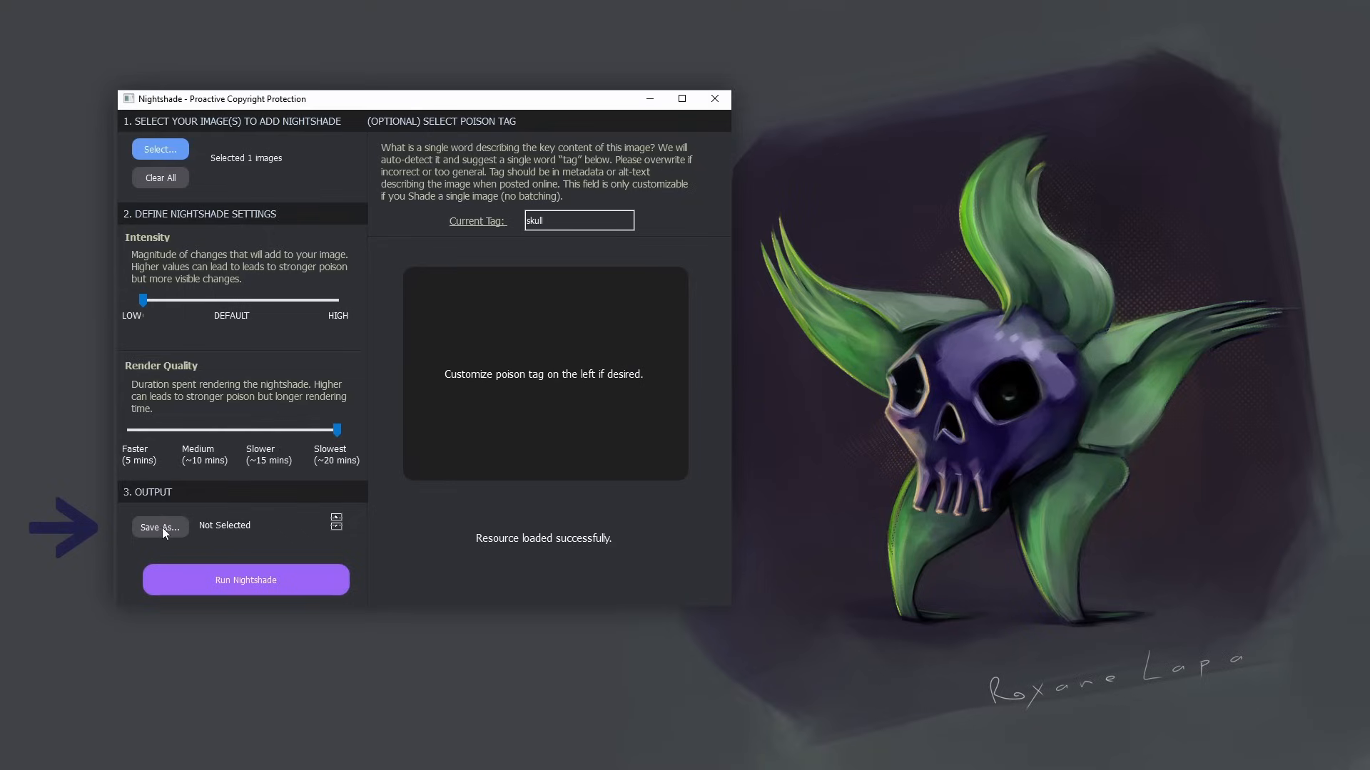
{"action": "mouse_move", "coordinate": [165, 534]}
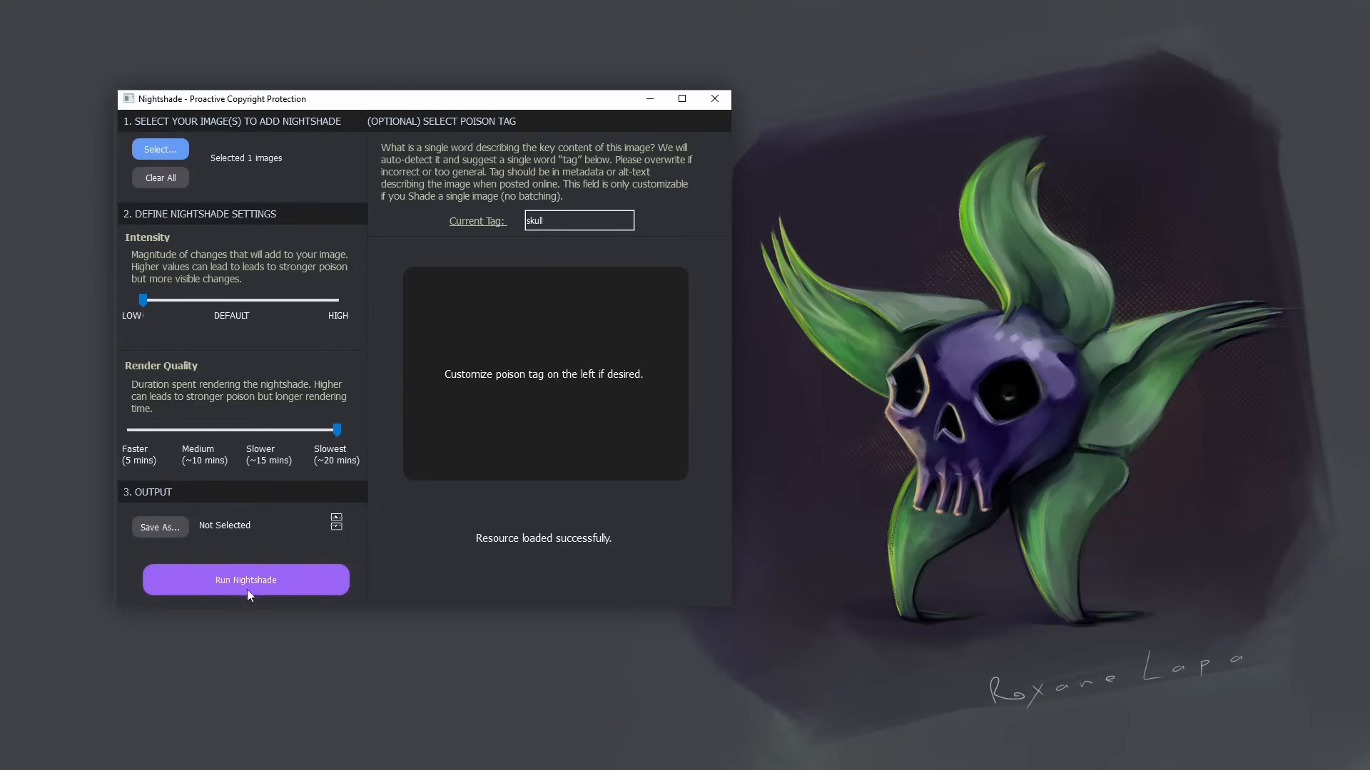
{"action": "mouse_move", "coordinate": [644, 220]}
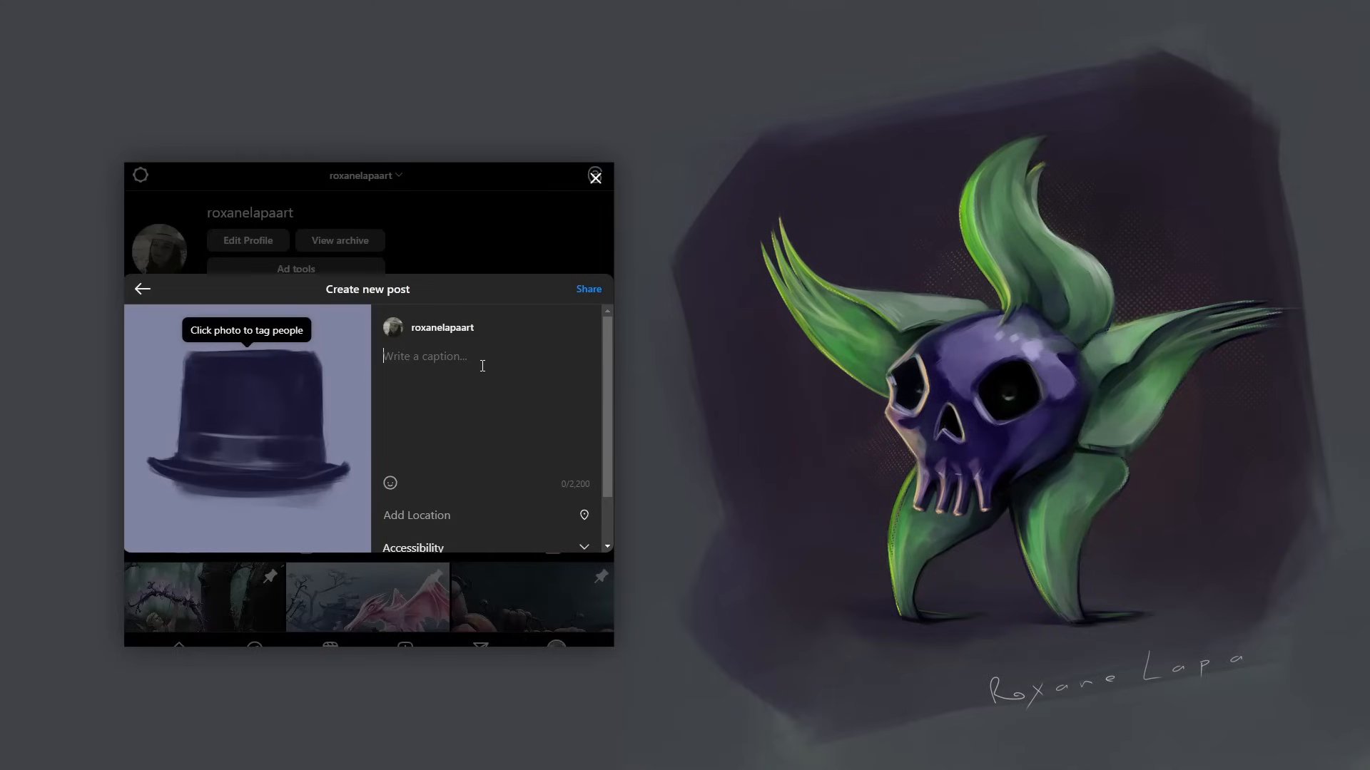
Step: Caption the post 'This is definitely a hat #hat #tophat'
{"action": "type", "text": "This is definitely a hat"}
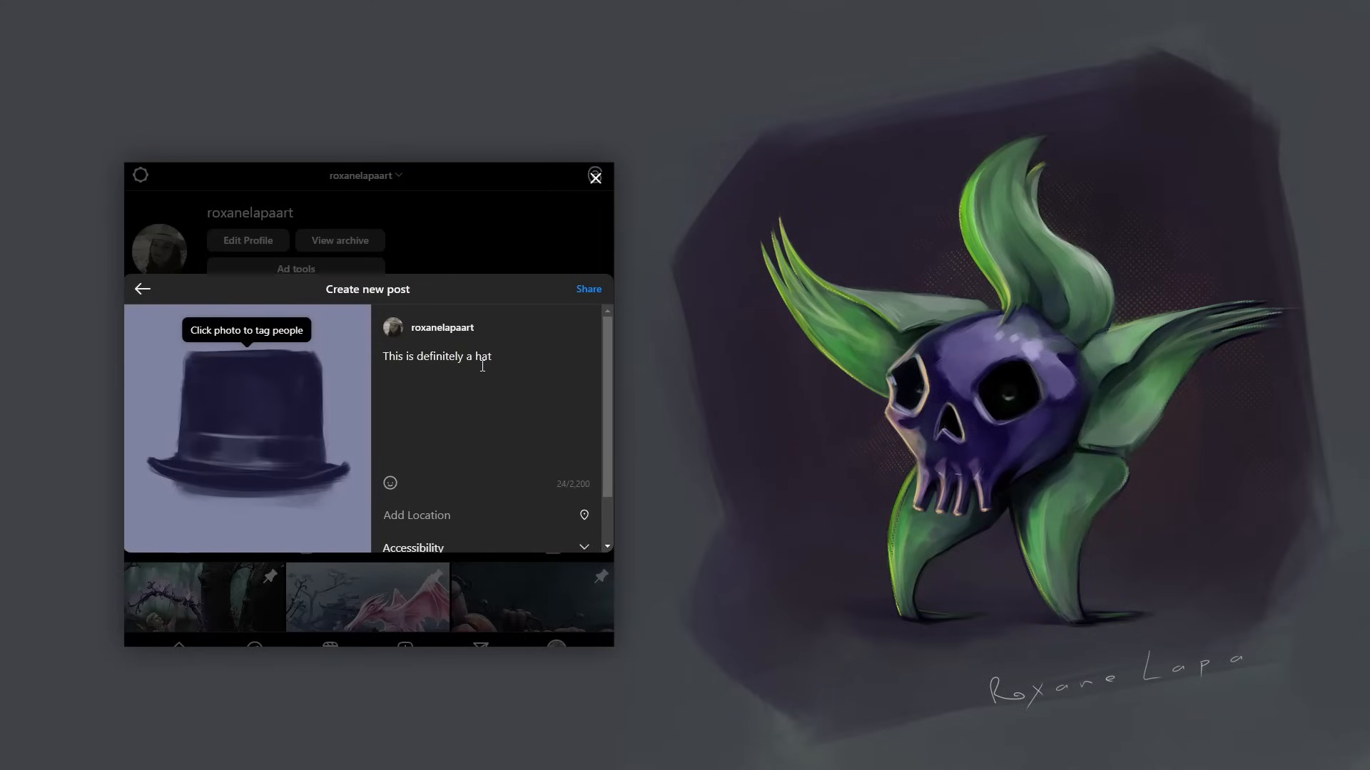
{"action": "type", "text": "#hat"}
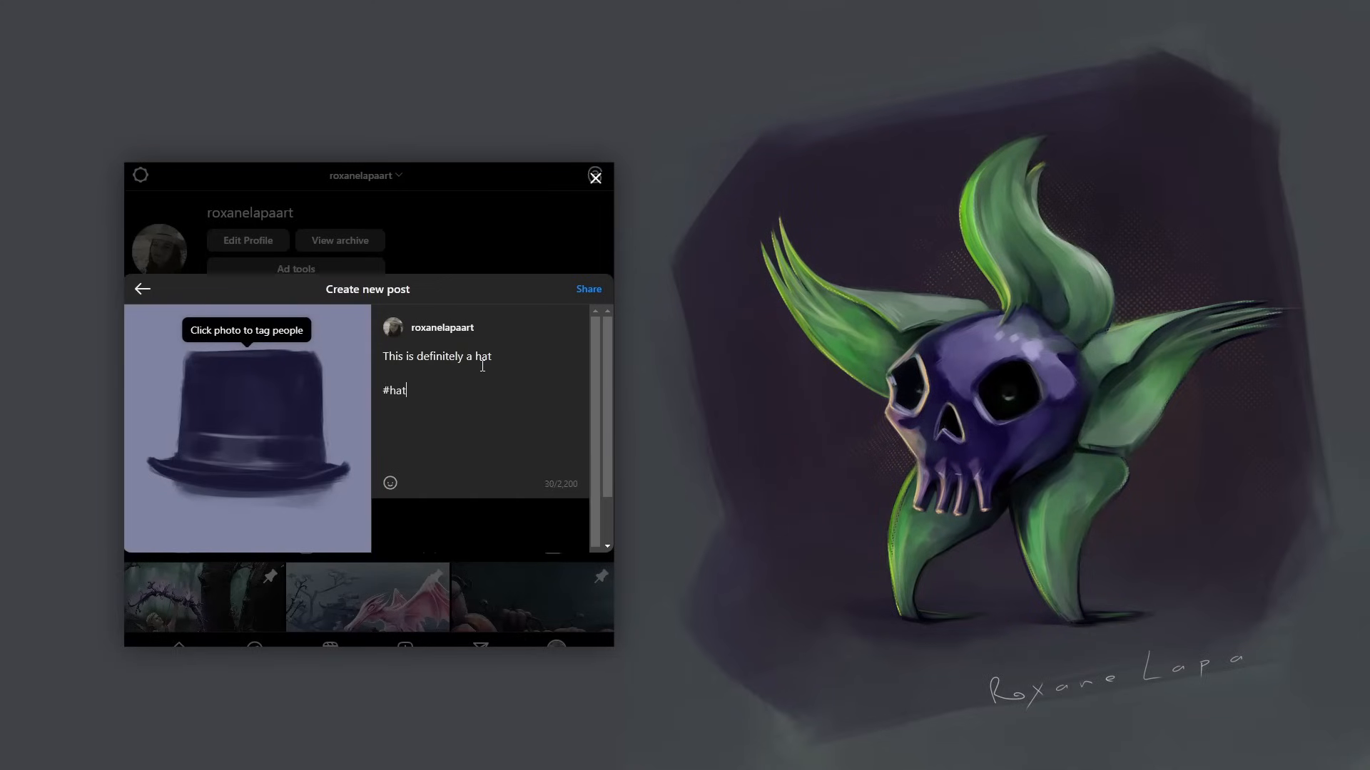
{"action": "type", "text": "#tophat #"}
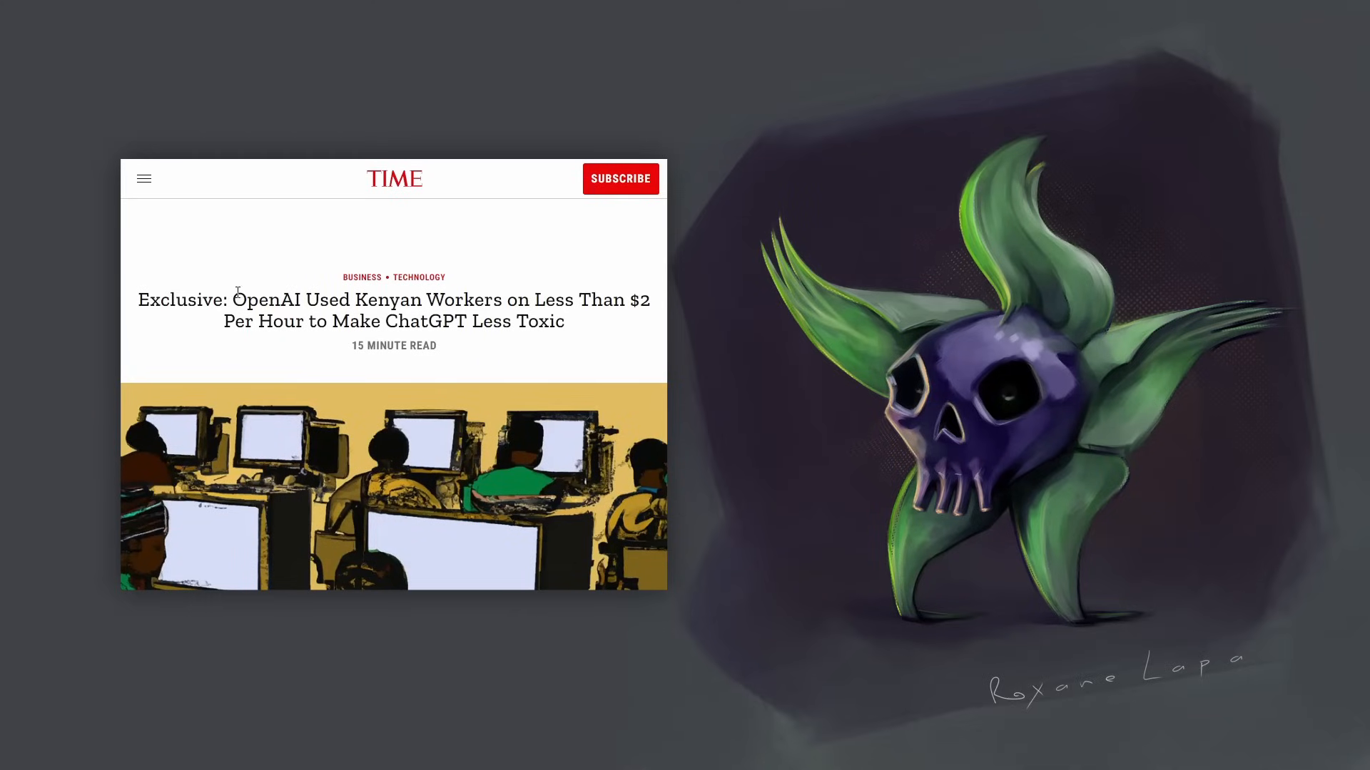
Step: Highlight the TIME headline on OpenAI using Kenyan workers at under $2 per hour
{"action": "left_click_drag", "start_coordinate": [234, 300], "coordinate": [565, 321]}
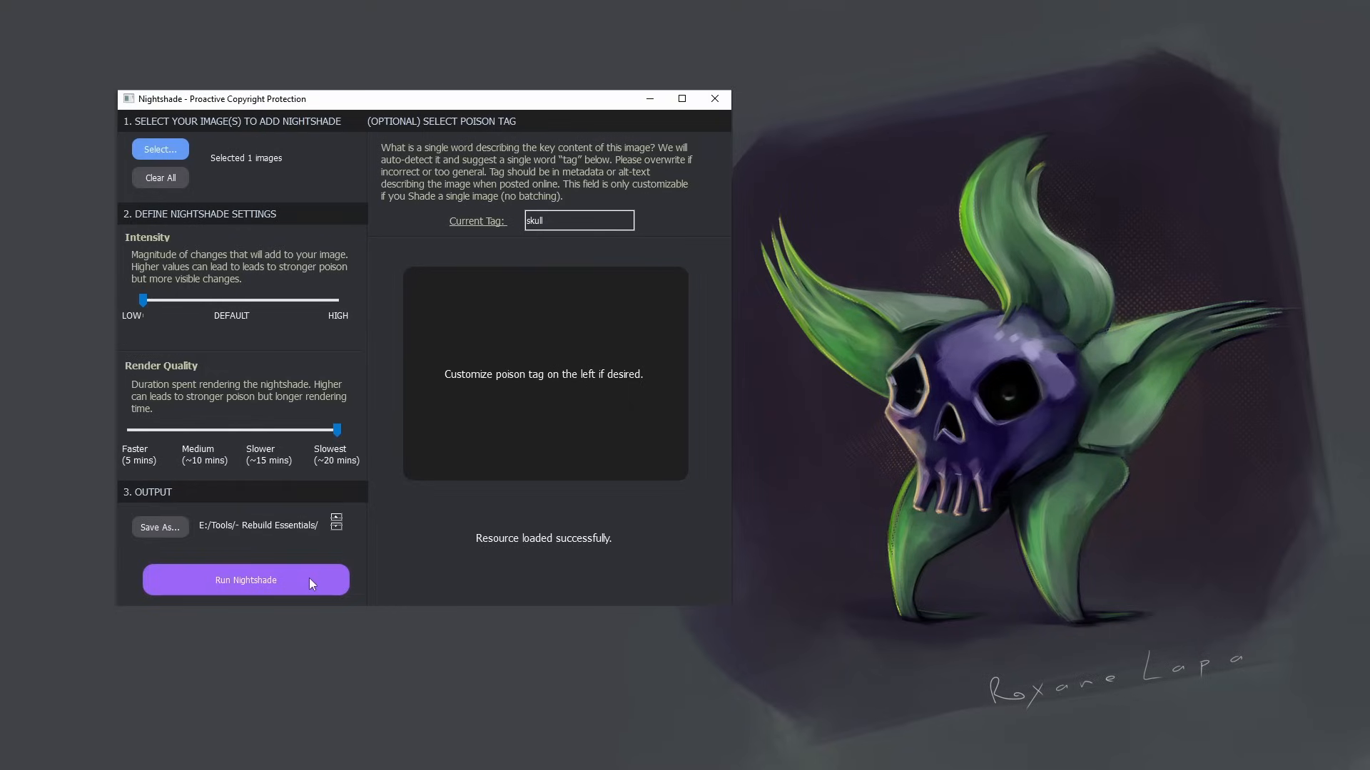
Step: Run Nightshade on the skull-creature painting with output to E:/Tools/- Rebuild Essentials/
{"action": "left_click", "coordinate": [246, 581]}
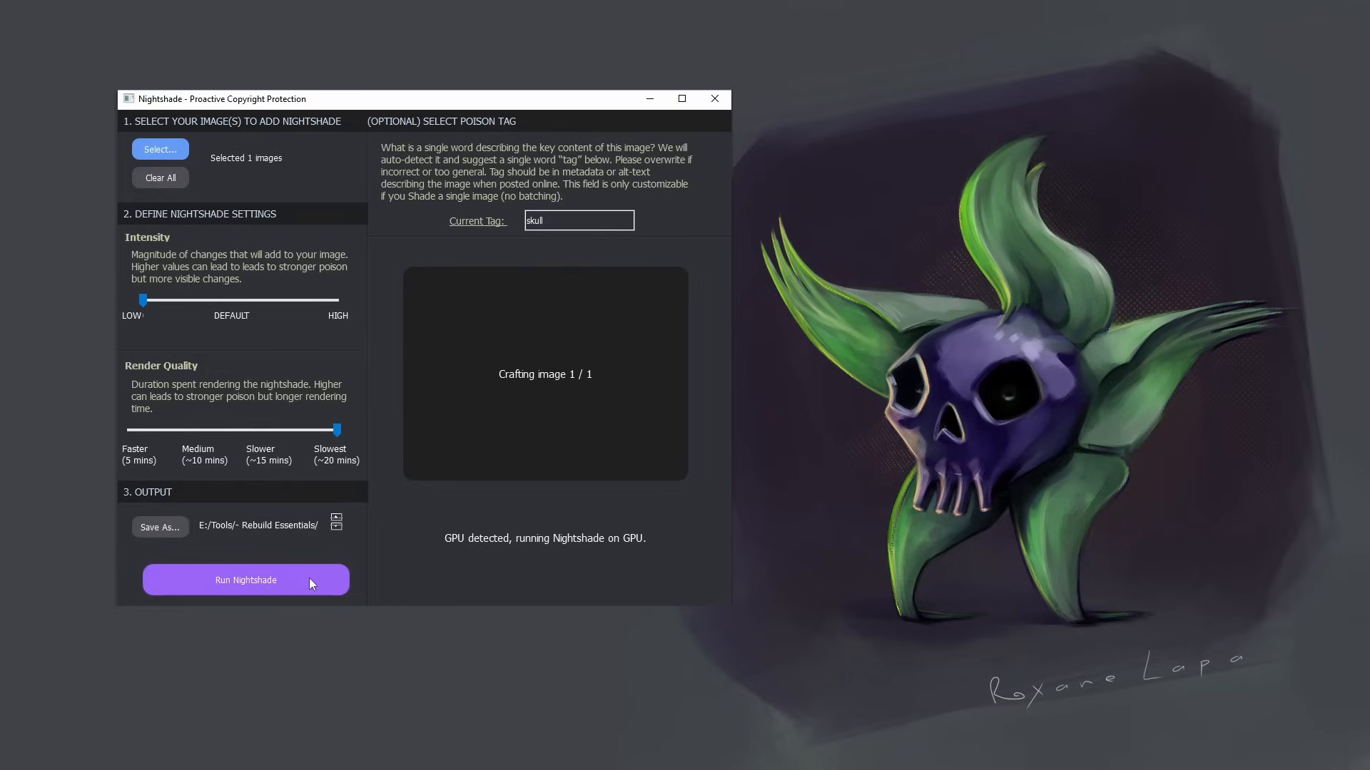
{"action": "left_click", "coordinate": [245, 580]}
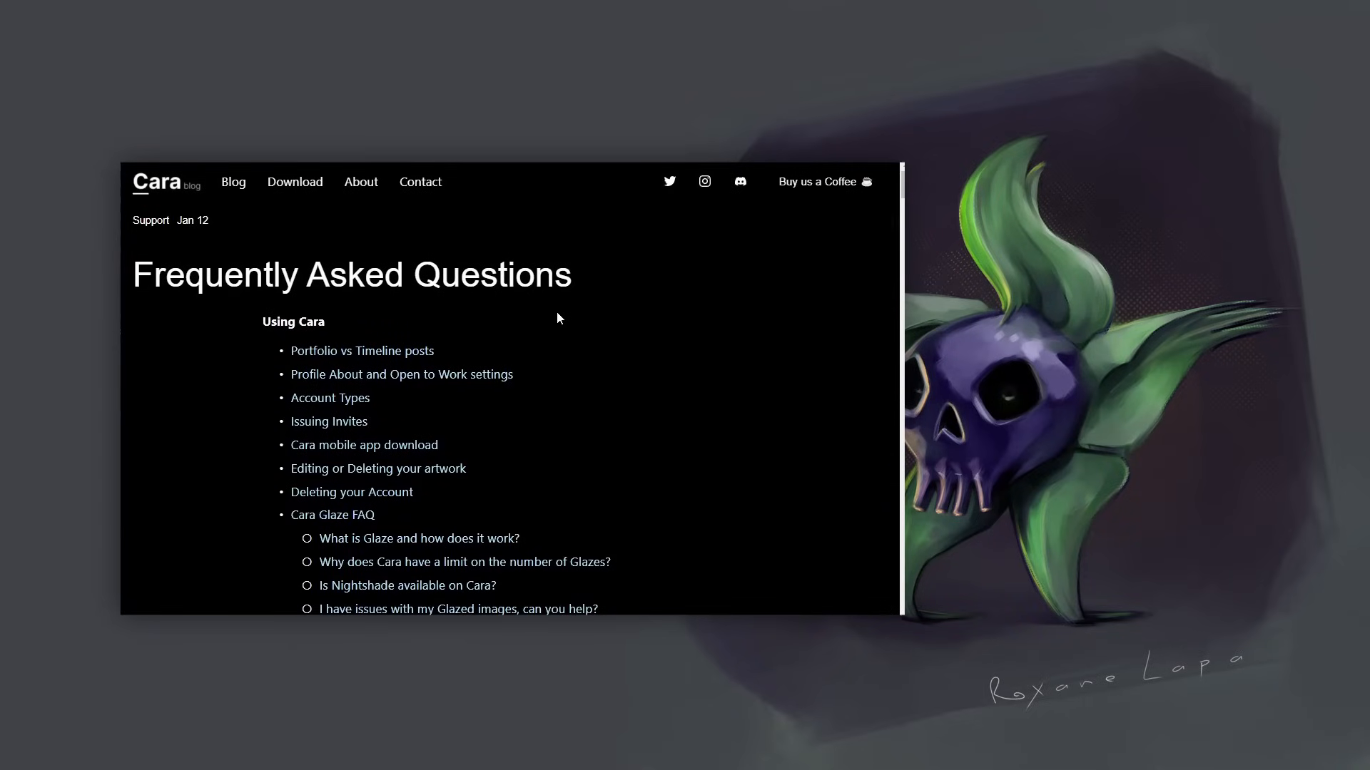
{"action": "mouse_move", "coordinate": [442, 530]}
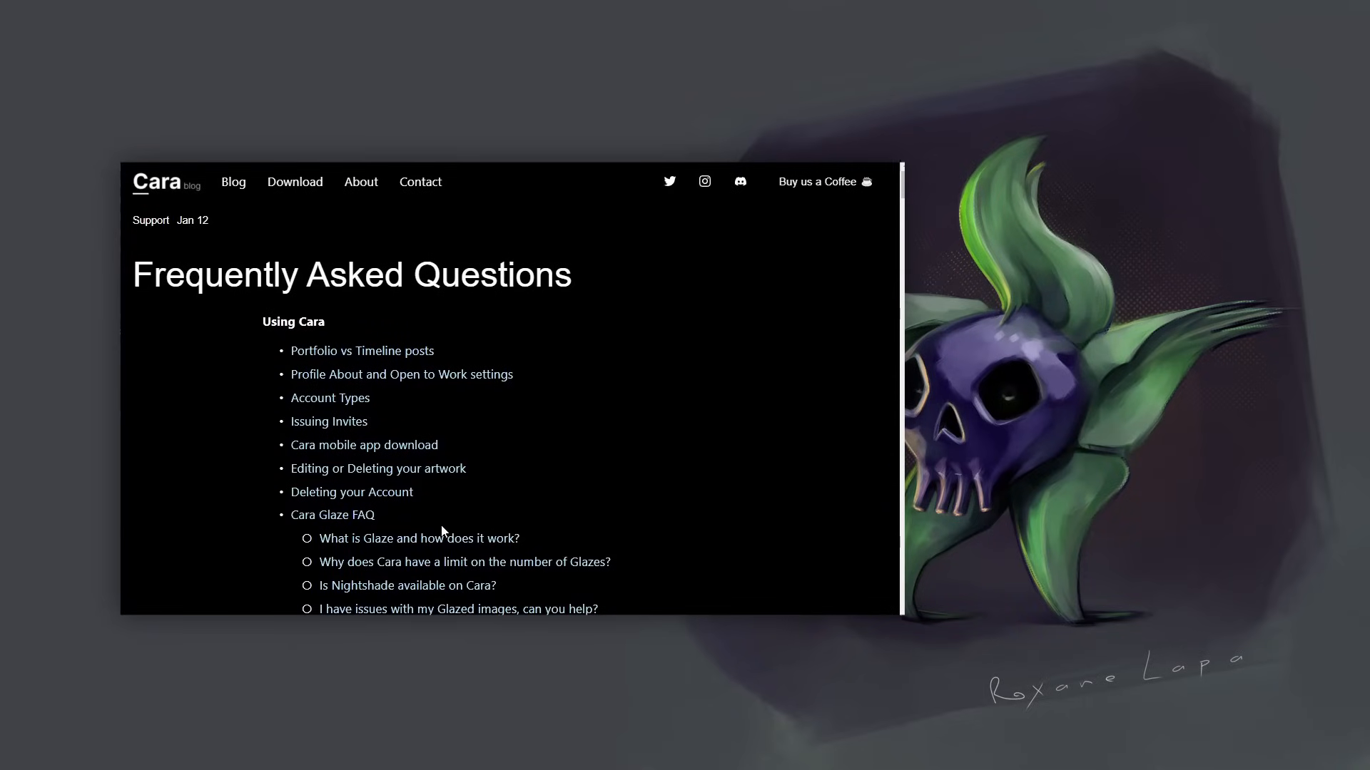
{"action": "mouse_move", "coordinate": [418, 579]}
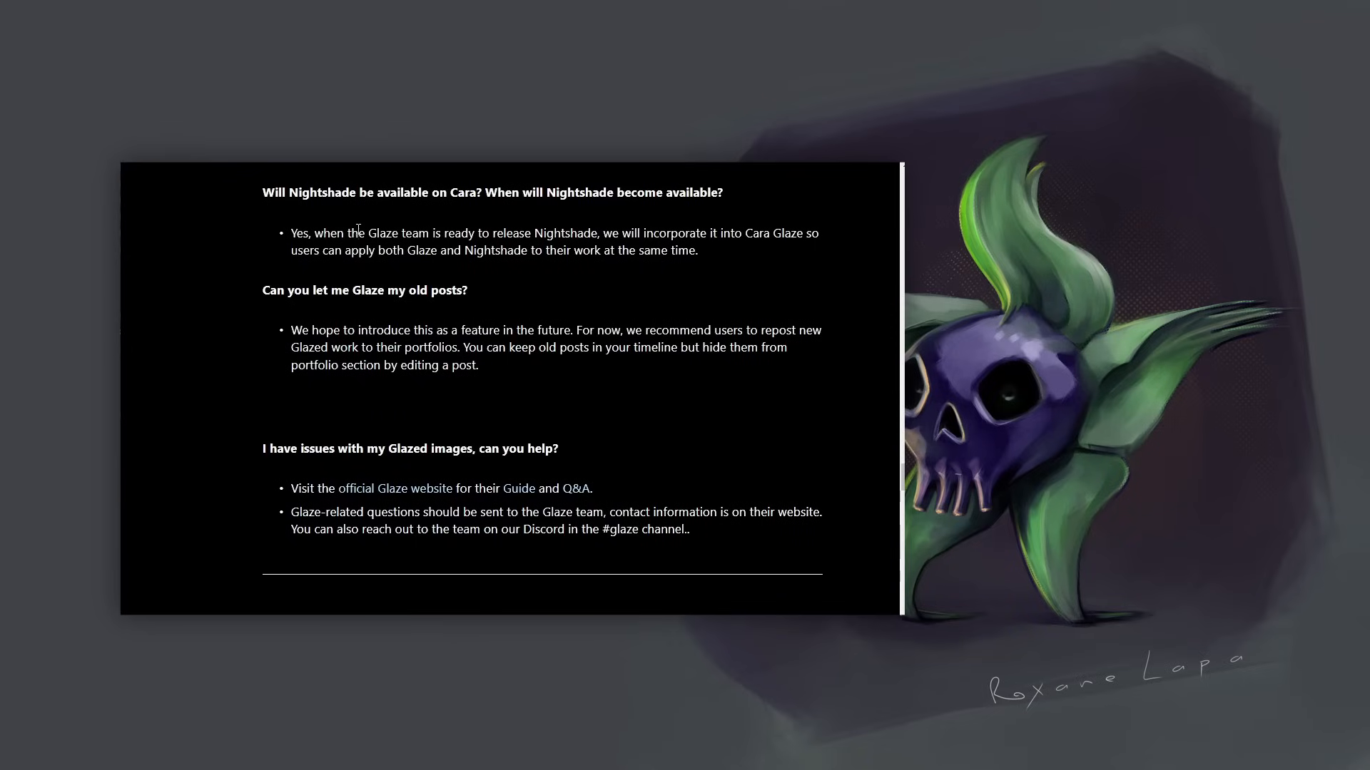
Step: Highlight the answer that Nightshade will be incorporated into Cara Glaze once released
{"action": "left_click_drag", "start_coordinate": [291, 232], "coordinate": [668, 249]}
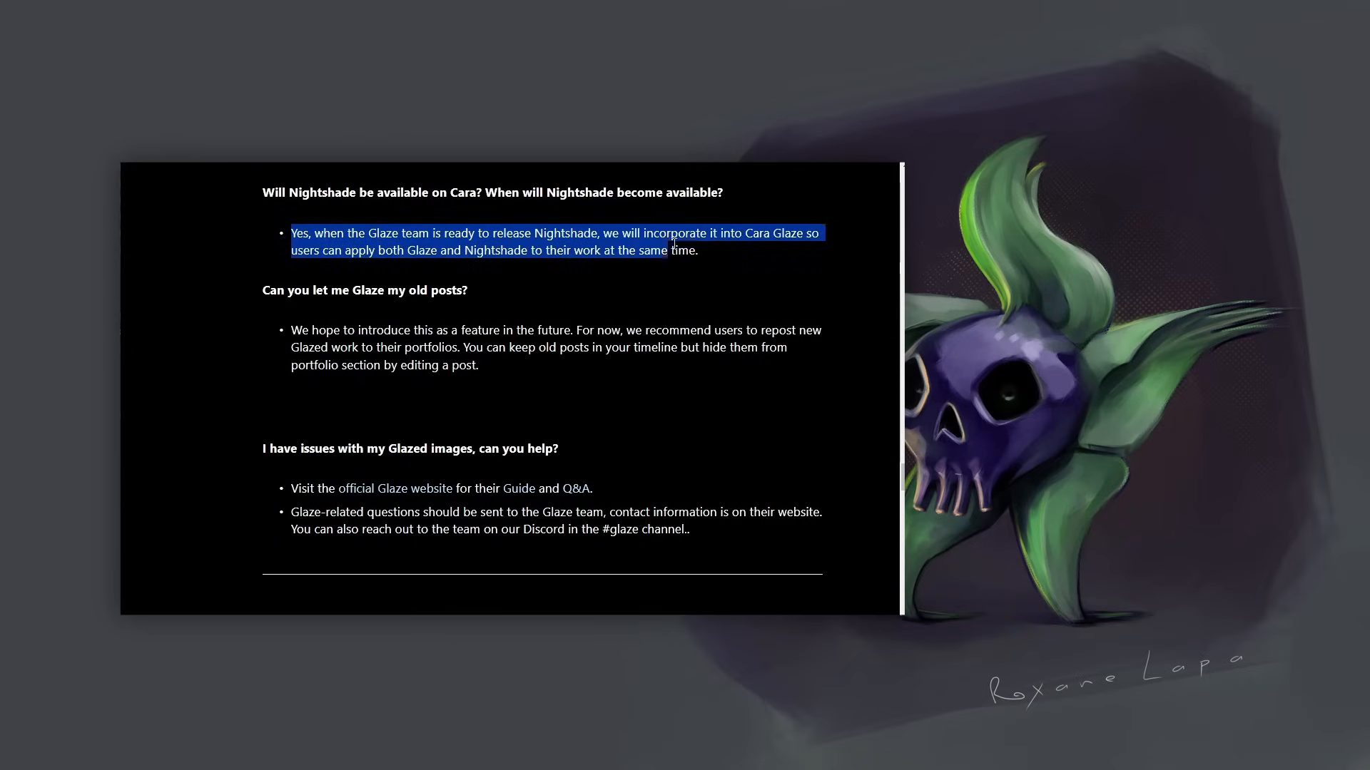